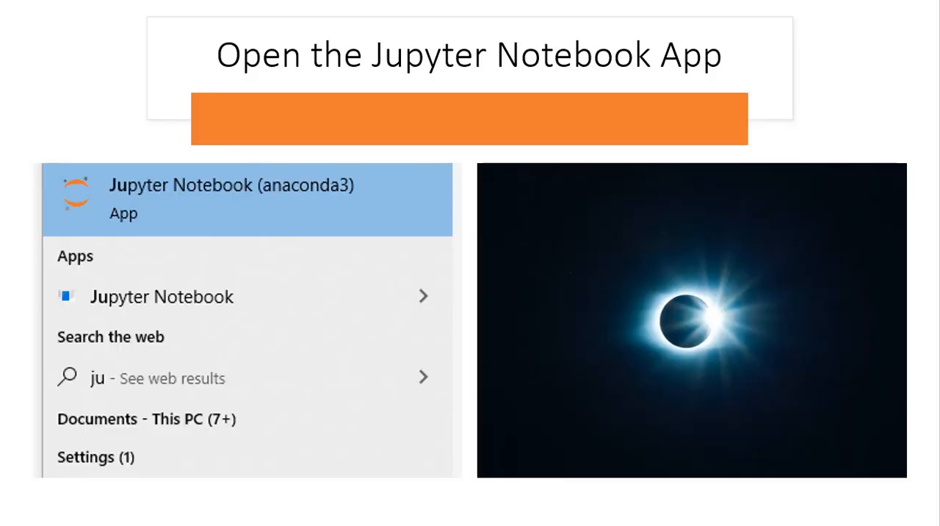
mouse_move(215, 152)
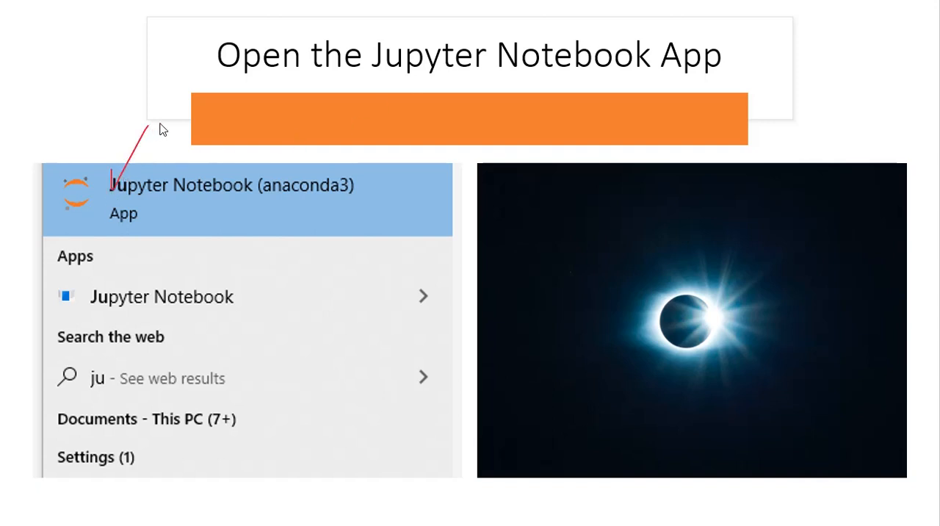
mouse_move(256, 200)
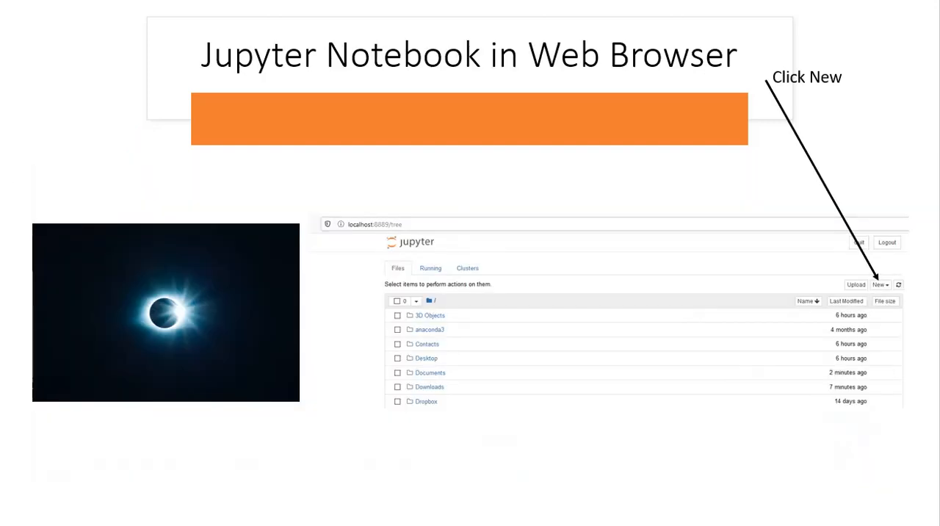
mouse_move(328, 217)
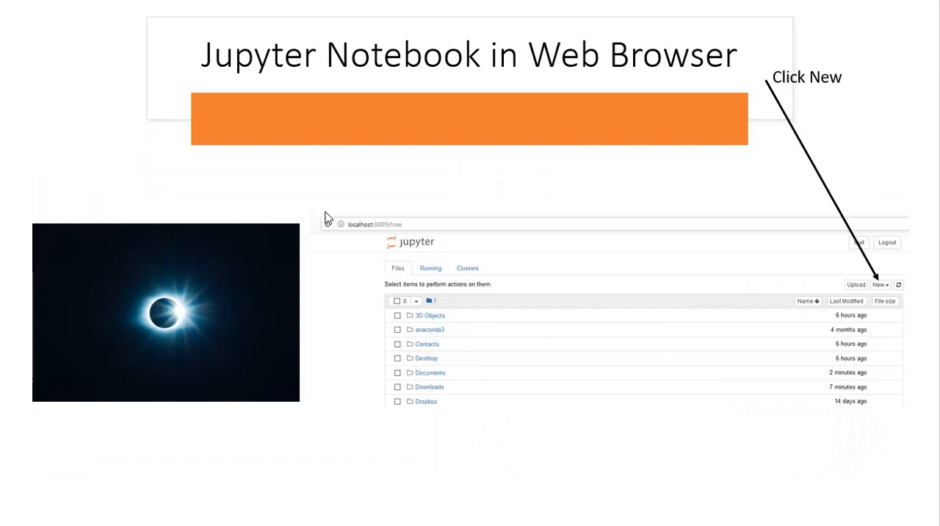
mouse_move(450, 253)
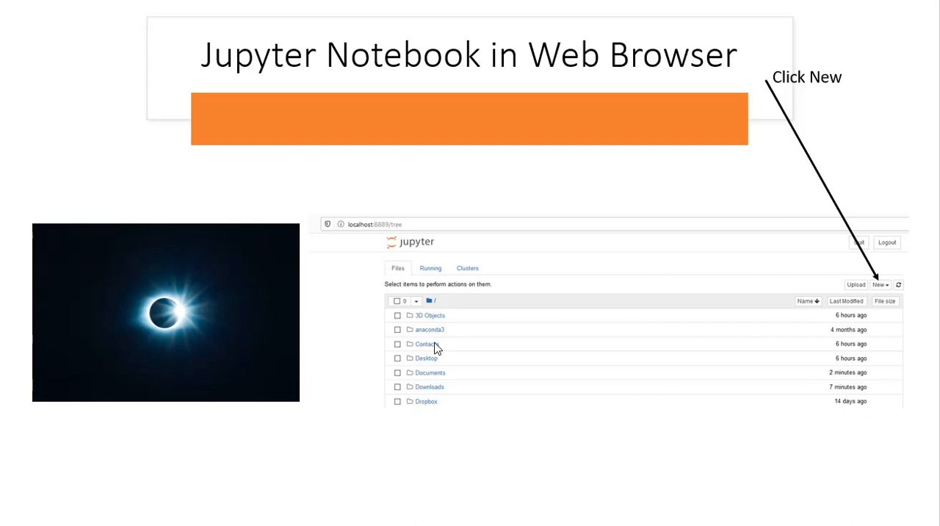
mouse_move(823, 266)
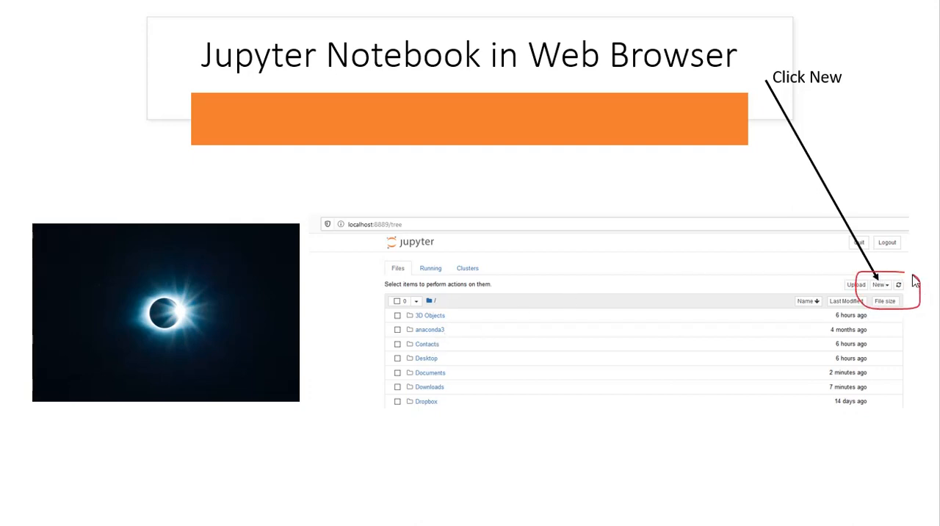
Step: Advance the slides from choosing Python 3 to 'The First Python Program', then bring up Windows search
click(880, 285)
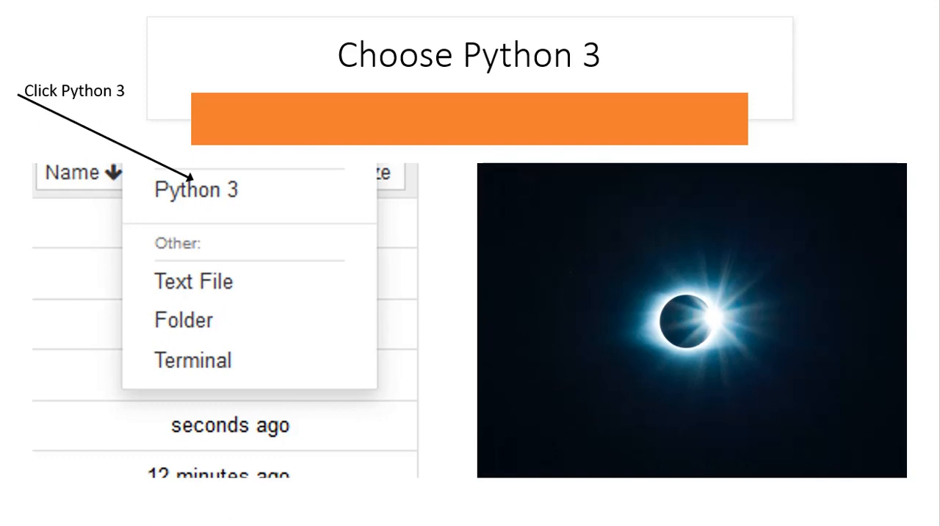
mouse_move(18, 228)
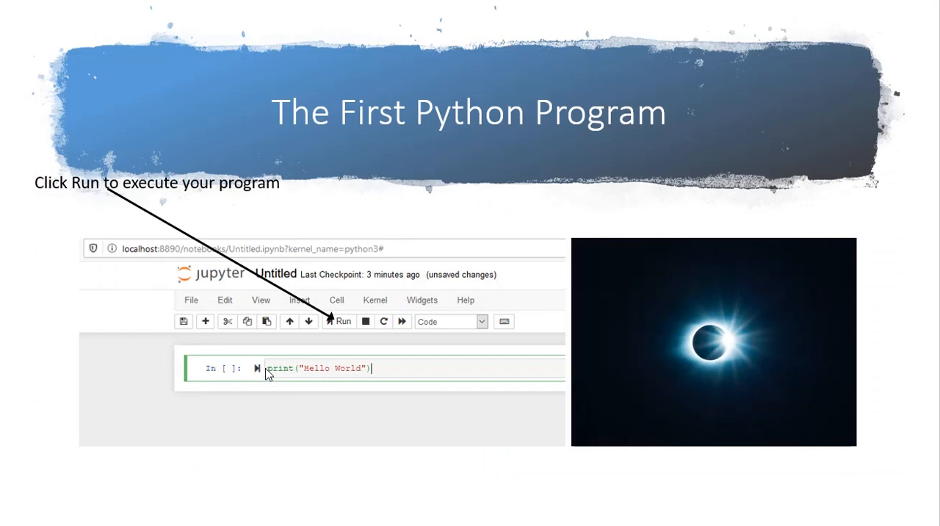
mouse_move(316, 383)
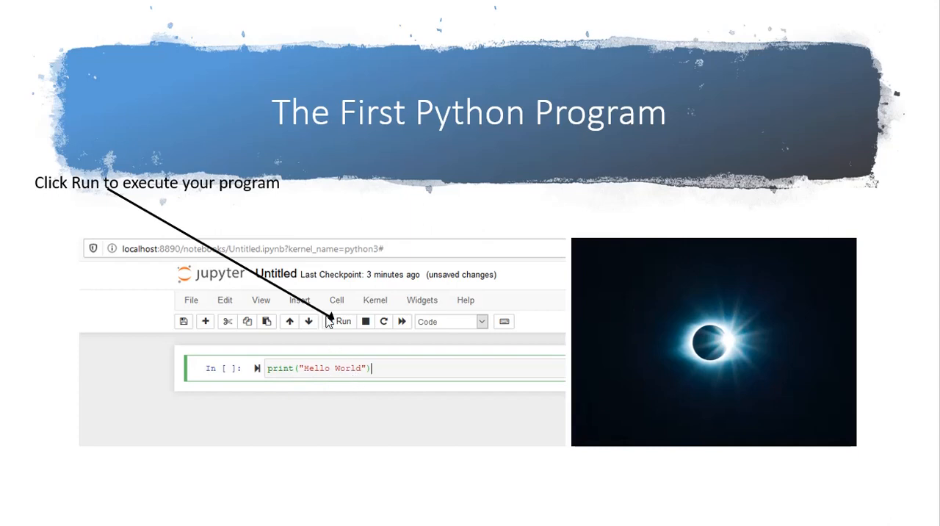
mouse_move(340, 332)
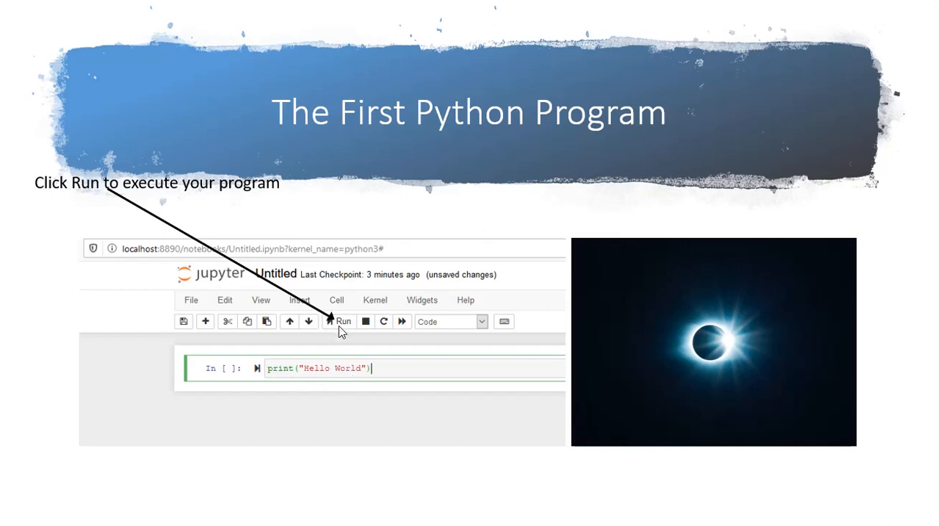
click(3, 518)
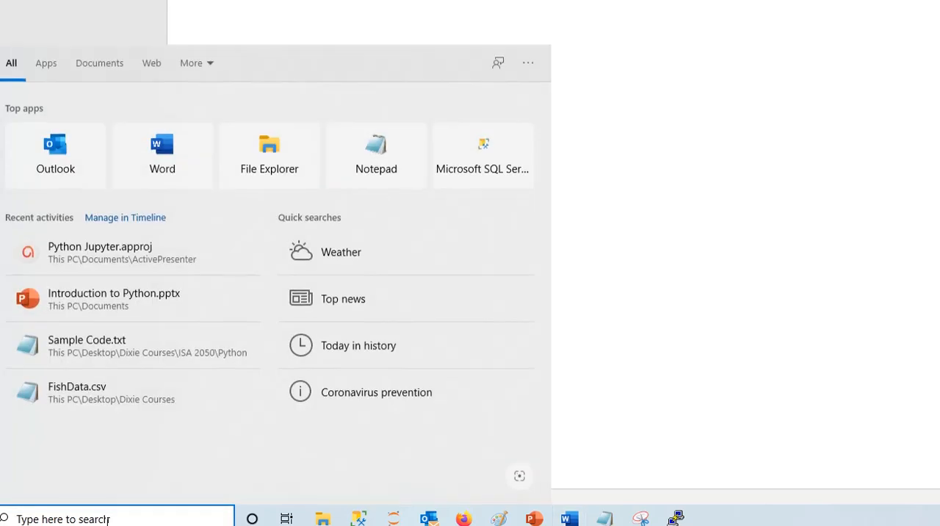
Step: Search Windows for 'ju' to find and launch Jupyter Notebook
text(ju)
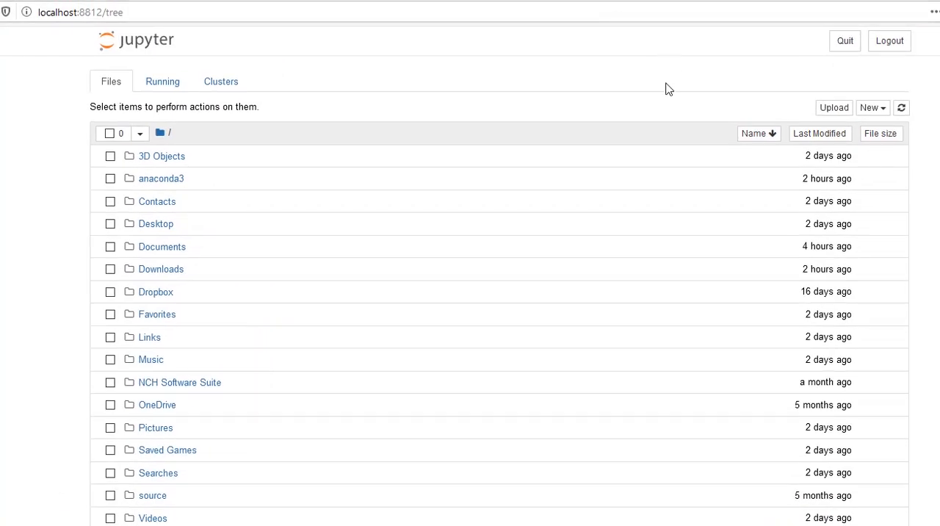
Step: Start a new Python 3 notebook and enter print("Hello World") in its first cell
click(873, 107)
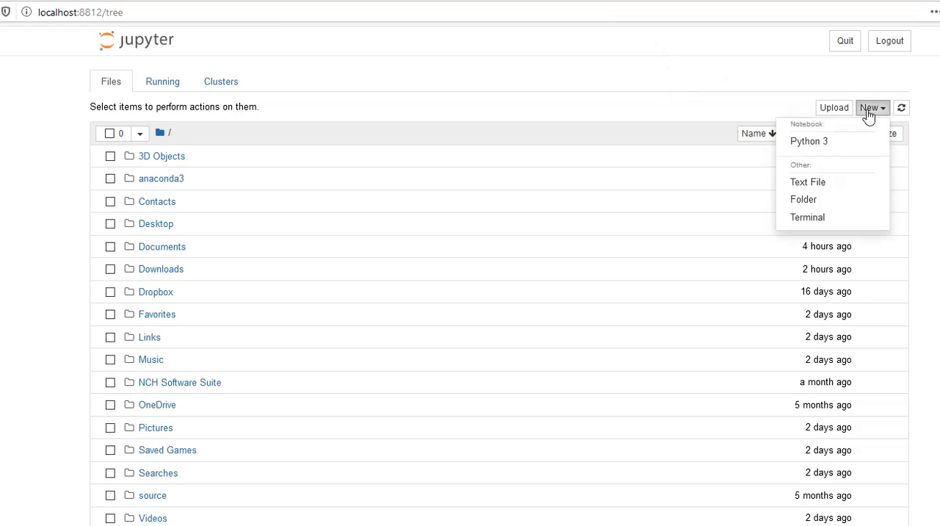
mouse_move(809, 141)
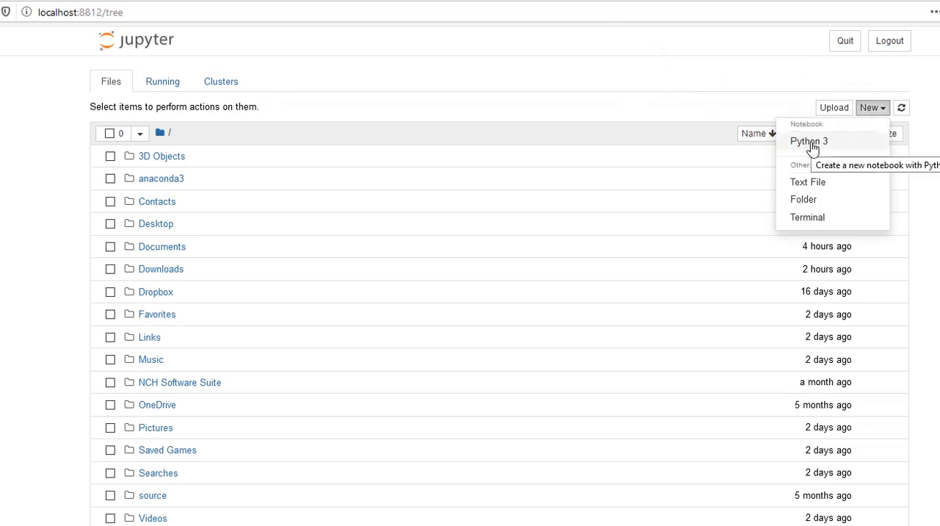
click(809, 141)
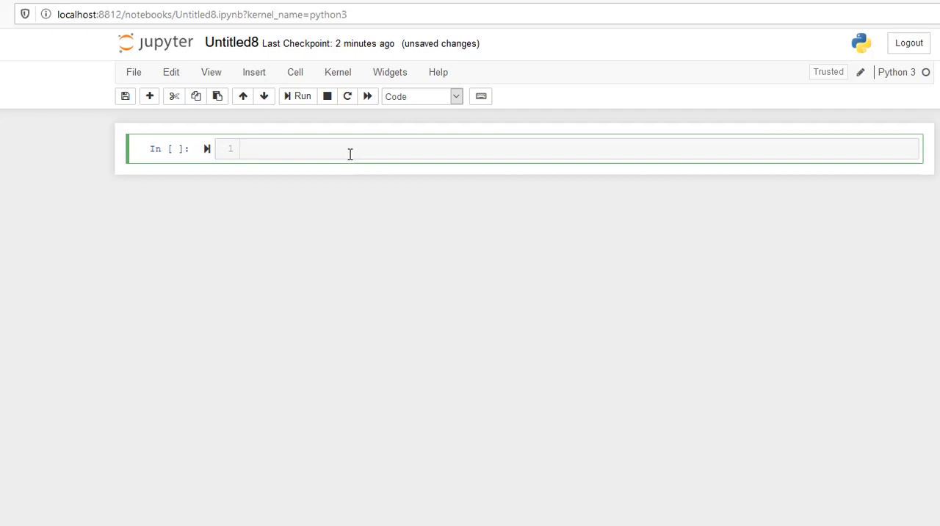
text(print("Hello World"))
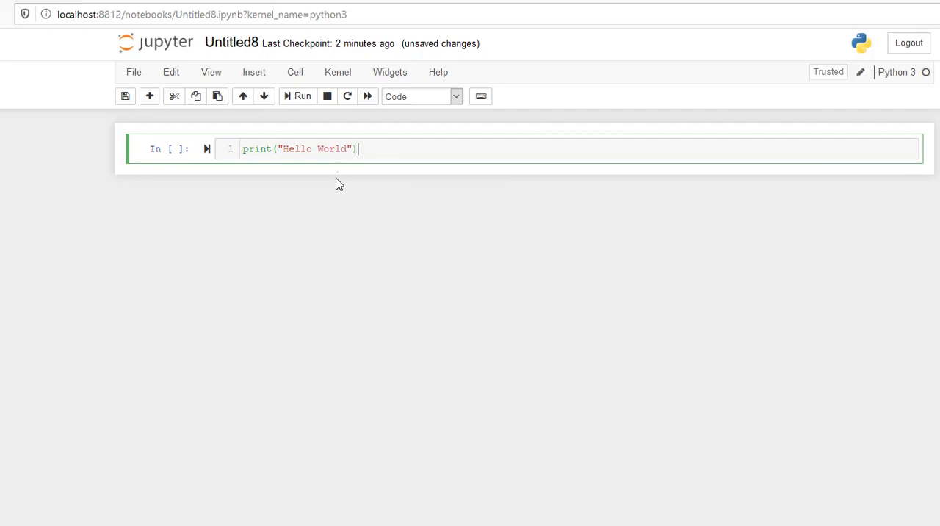
click(302, 95)
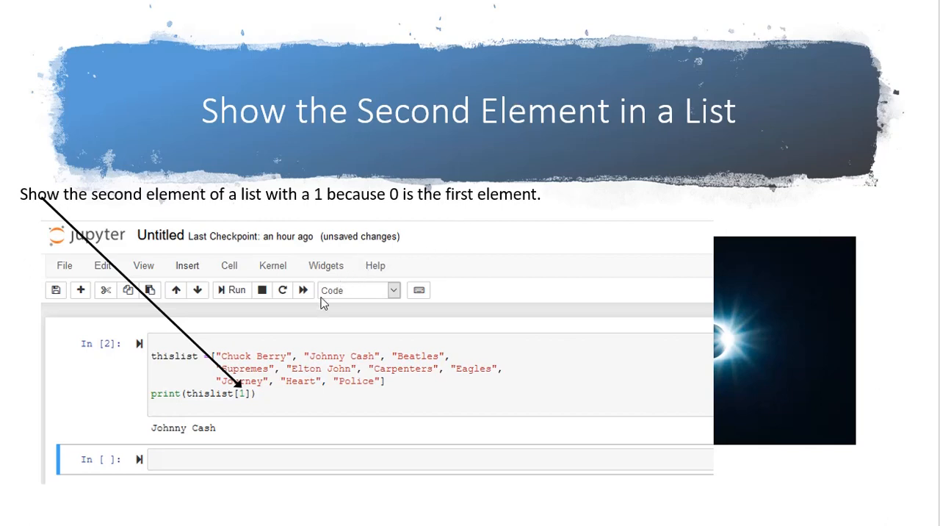
mouse_move(266, 345)
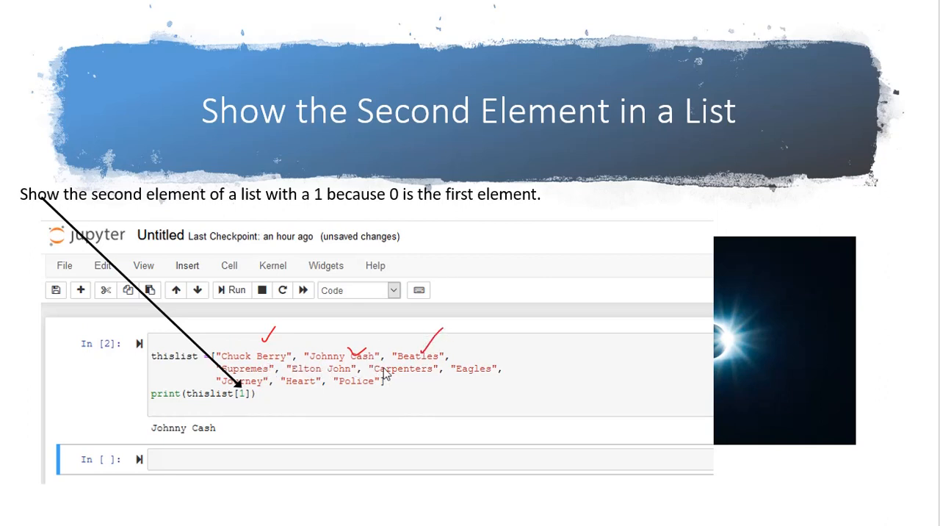
mouse_move(259, 388)
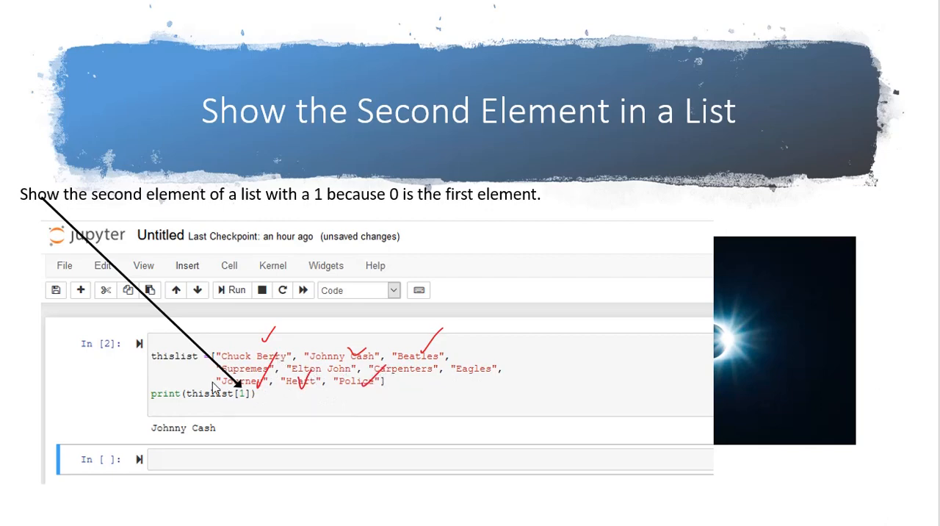
mouse_move(177, 366)
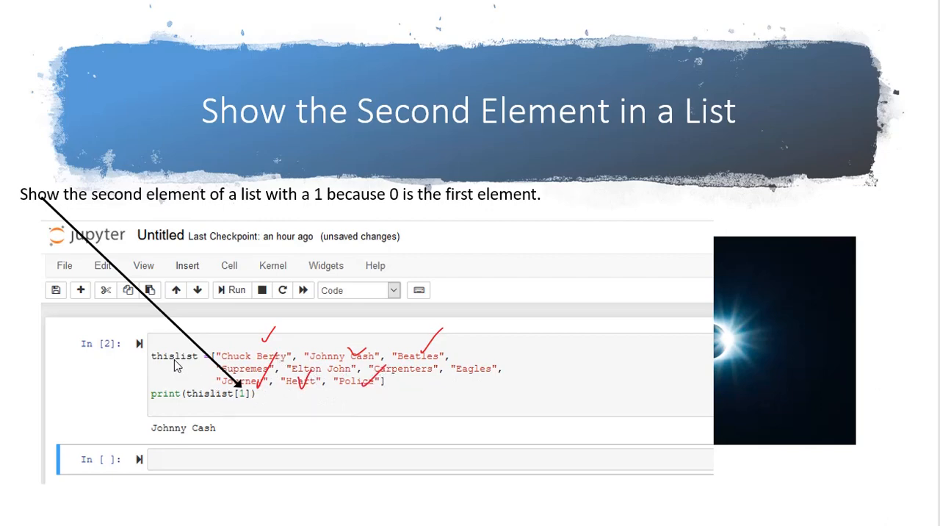
mouse_move(231, 366)
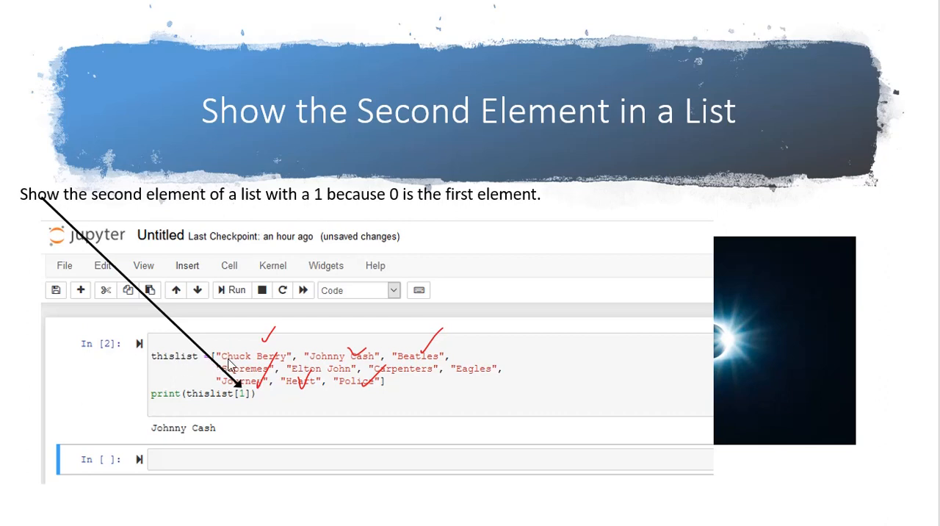
mouse_move(182, 356)
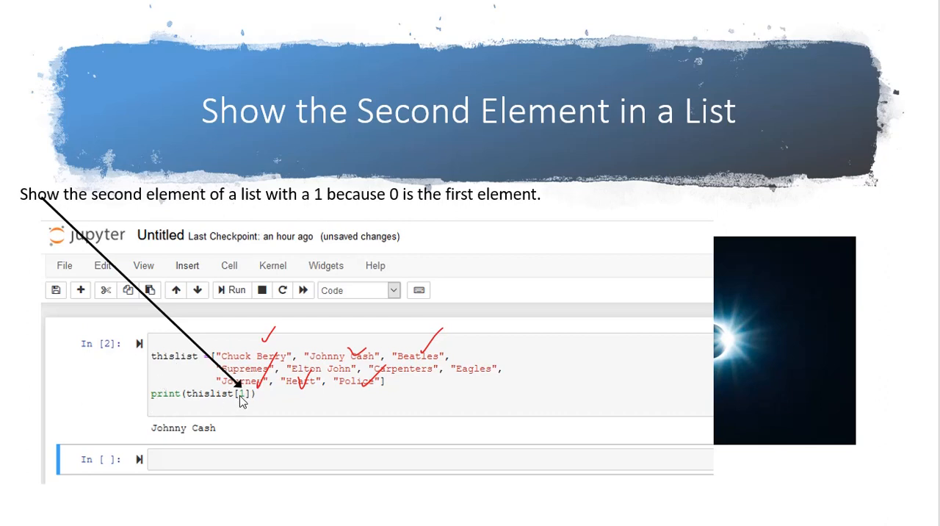
mouse_move(245, 403)
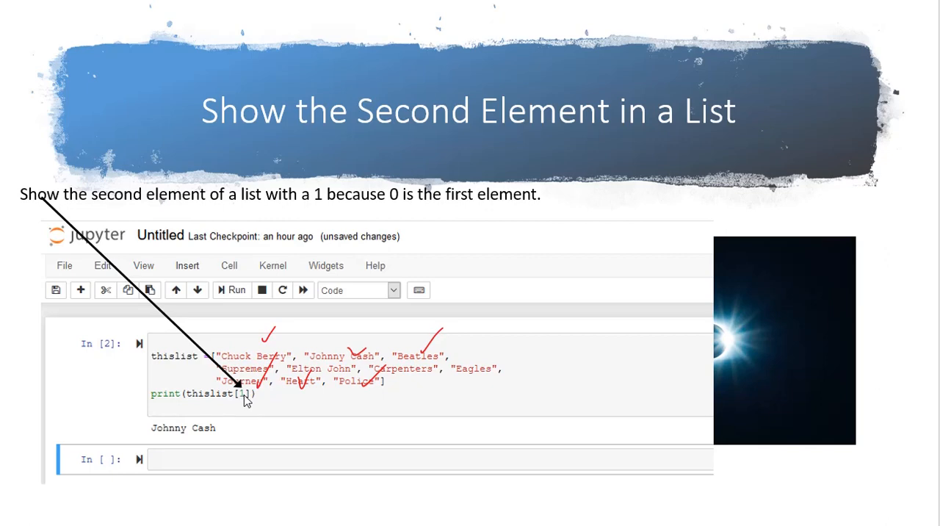
mouse_move(287, 349)
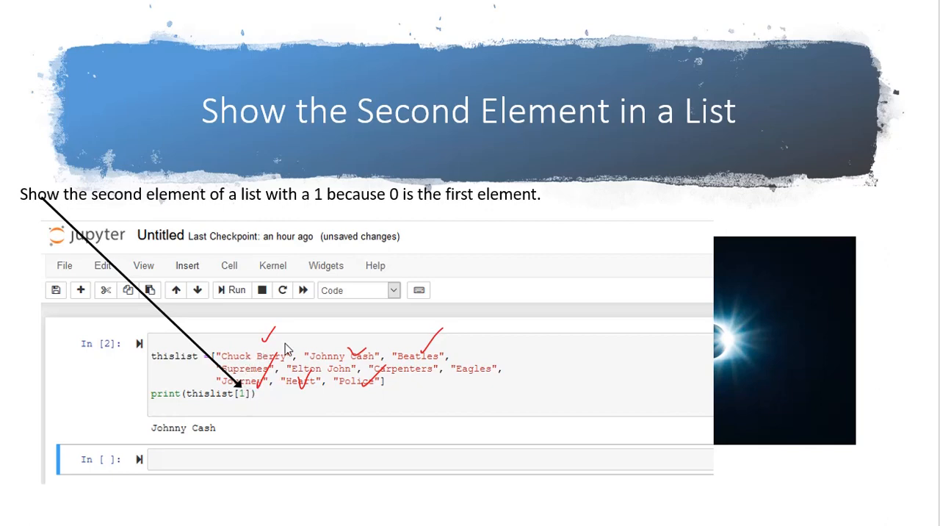
mouse_move(404, 361)
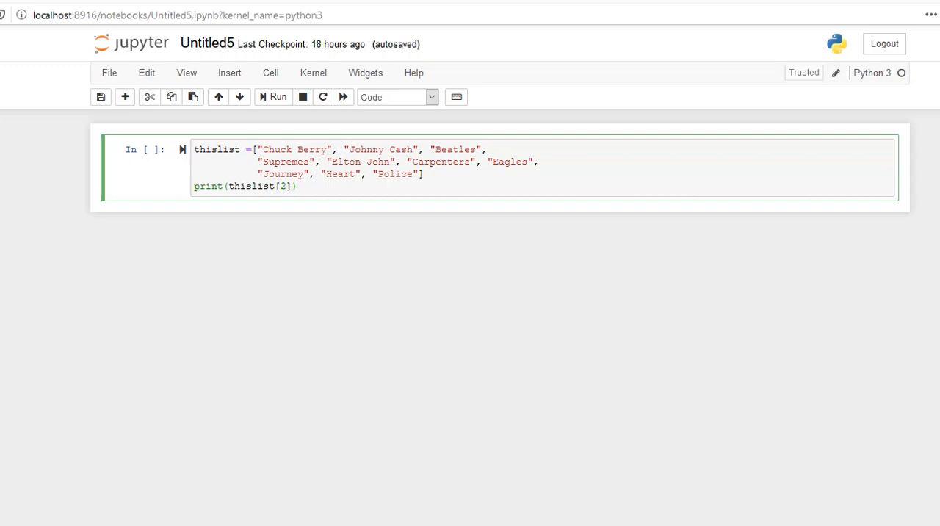
Step: Run print(thislist[2]) to output Beatles, then change the index to 1
click(277, 96)
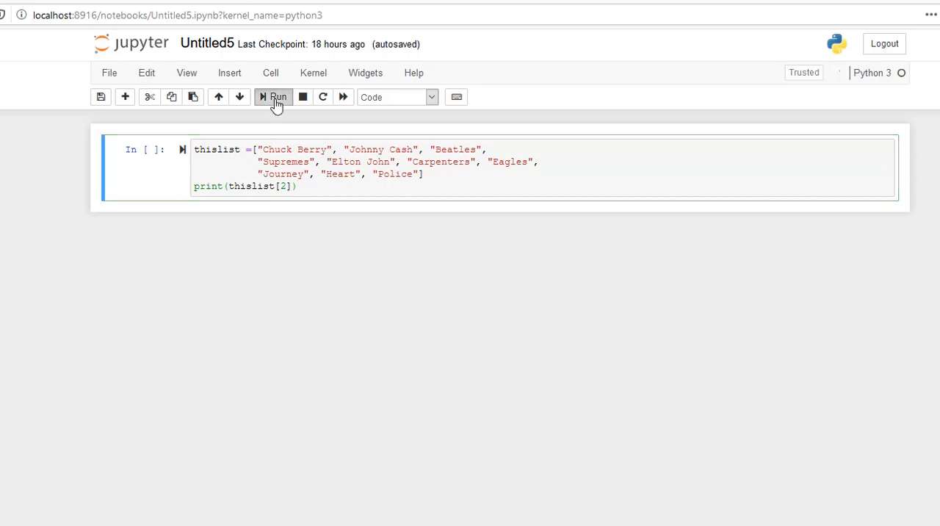
click(273, 96)
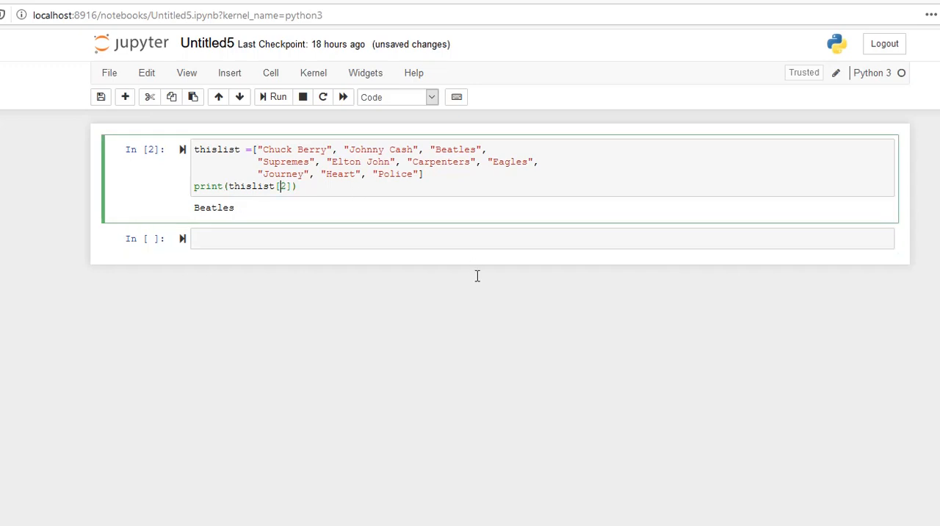
text(1)
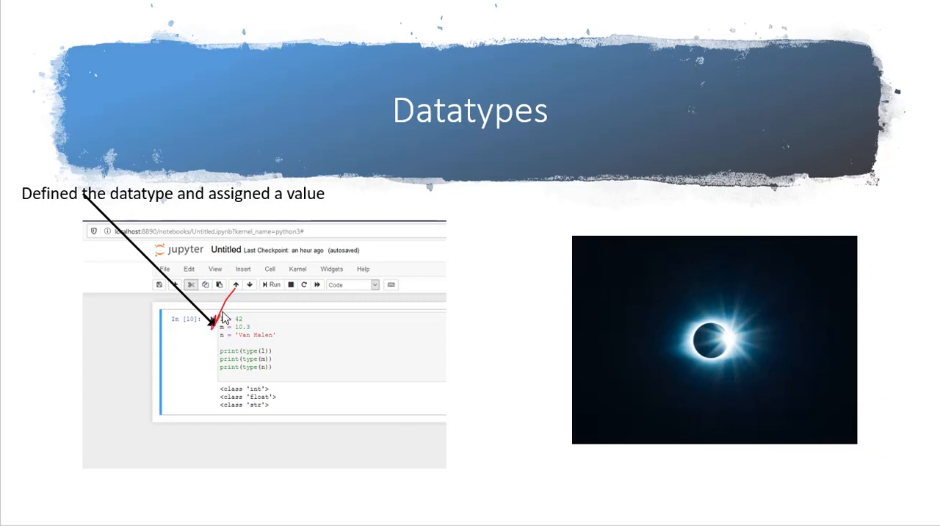
mouse_move(470, 111)
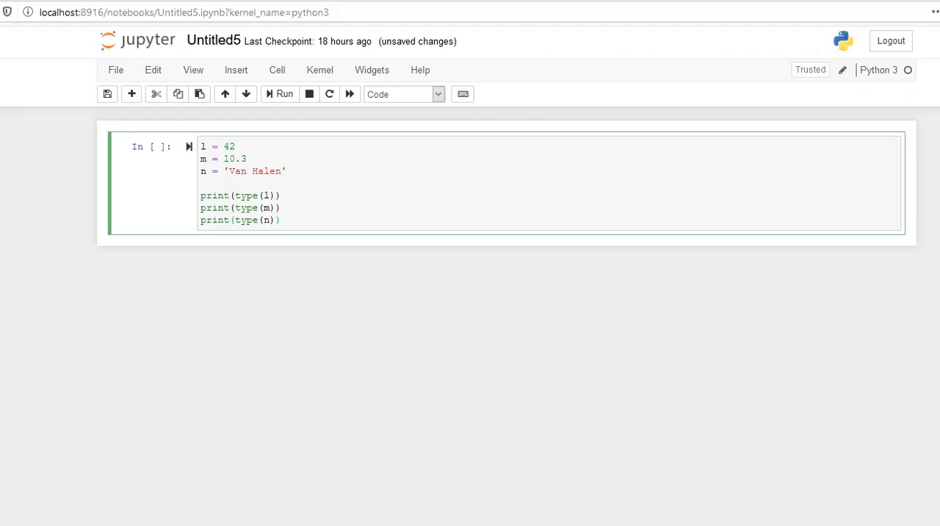
mouse_move(307, 93)
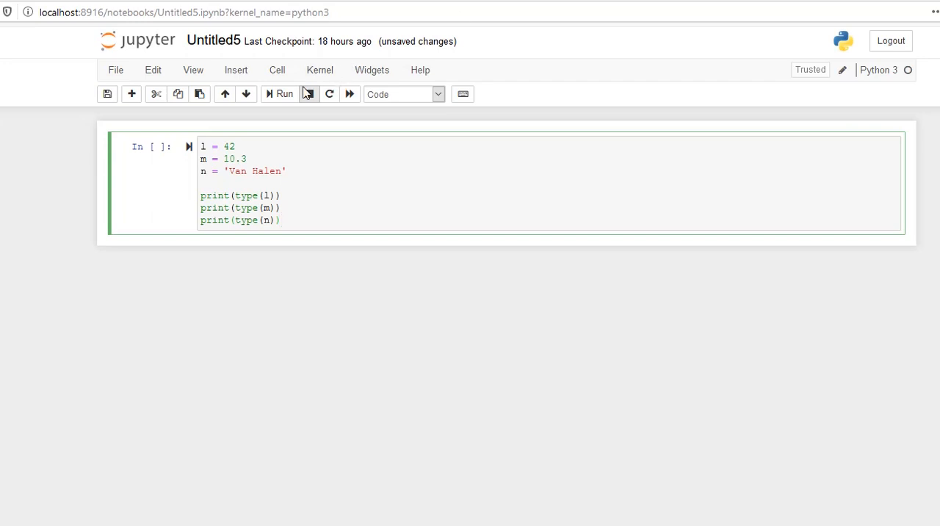
Step: Run the cell assigning l, m and n='Van Halen' and printing each variable's type
click(283, 93)
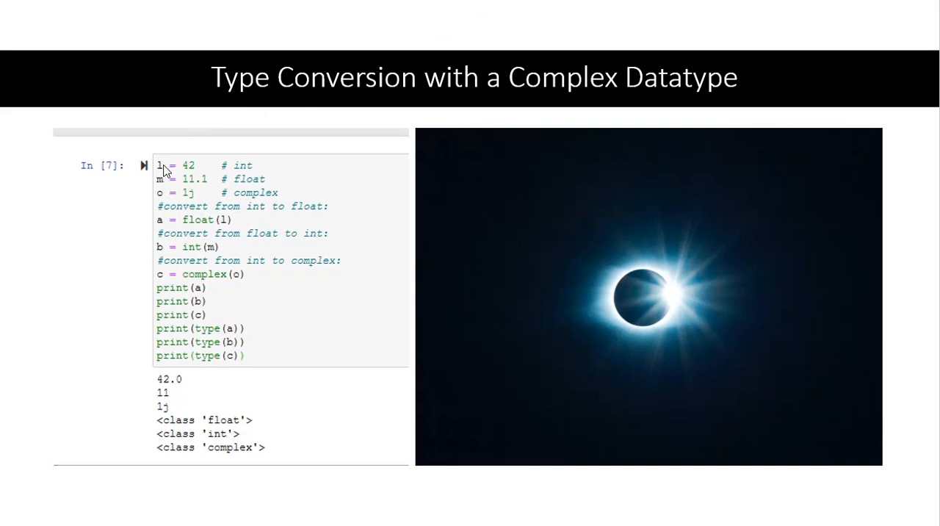
mouse_move(162, 205)
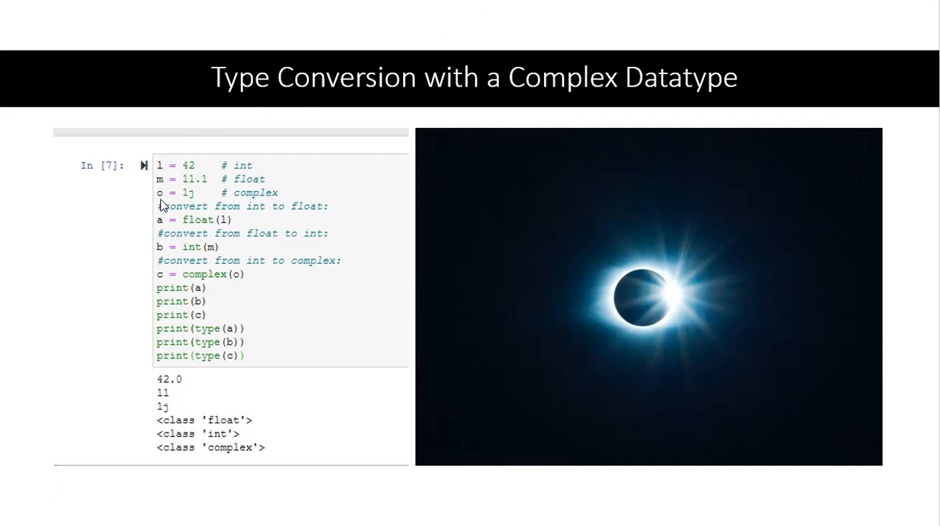
mouse_move(244, 172)
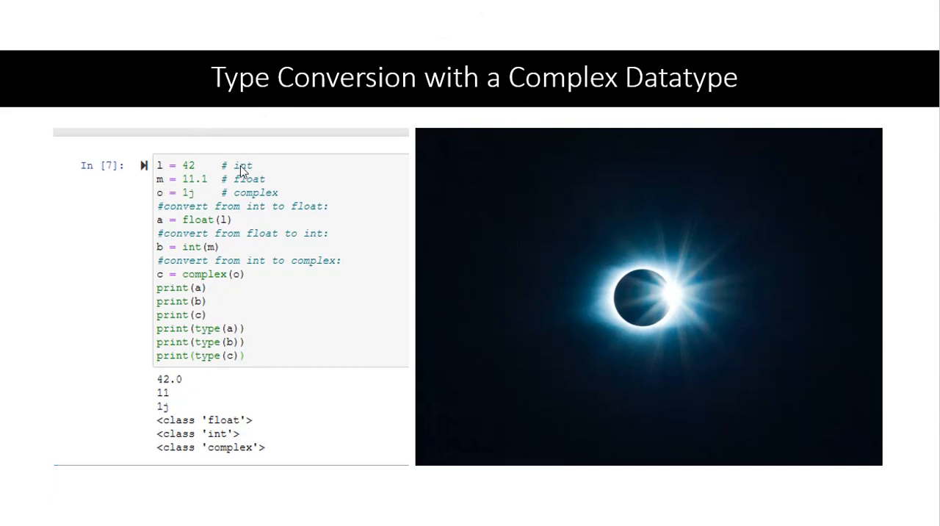
mouse_move(195, 193)
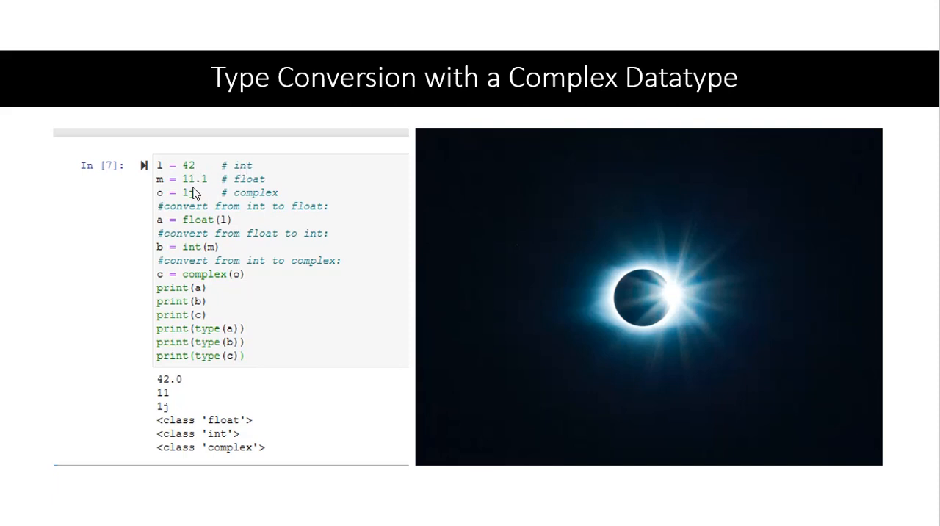
mouse_move(191, 222)
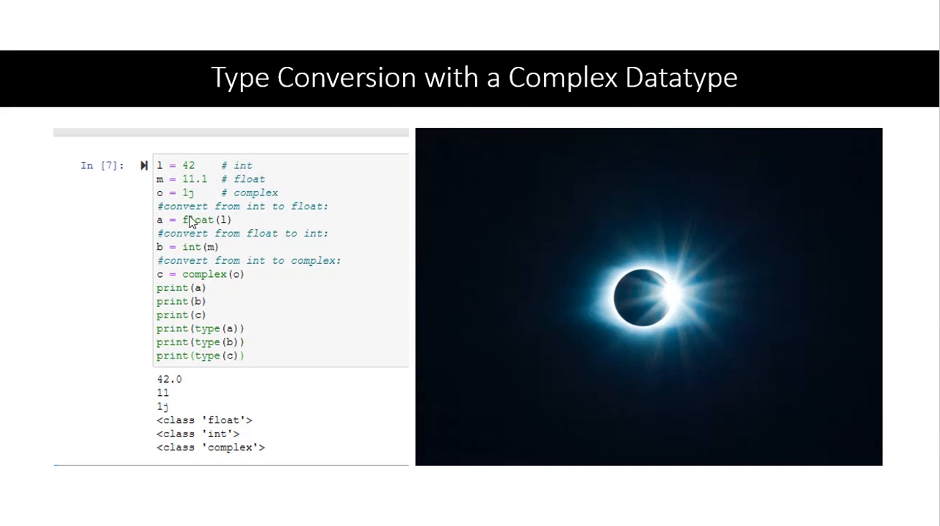
mouse_move(168, 230)
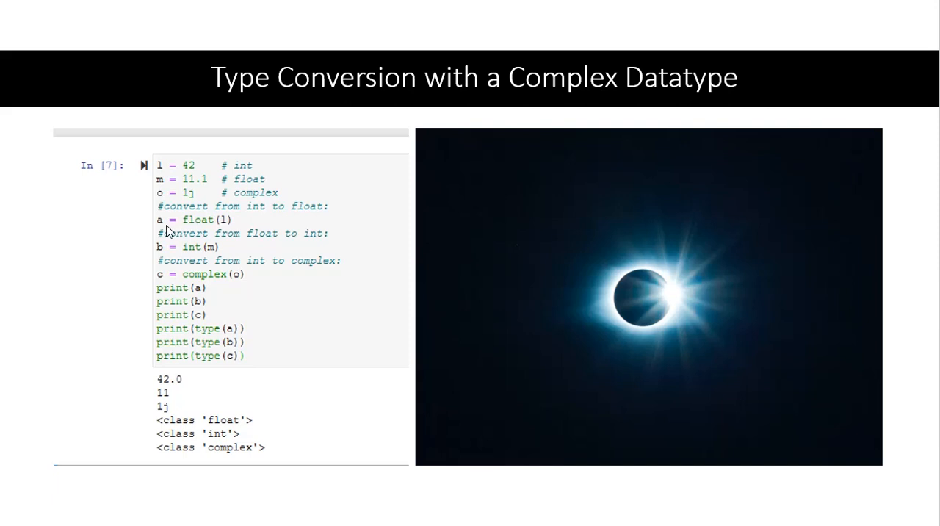
mouse_move(174, 231)
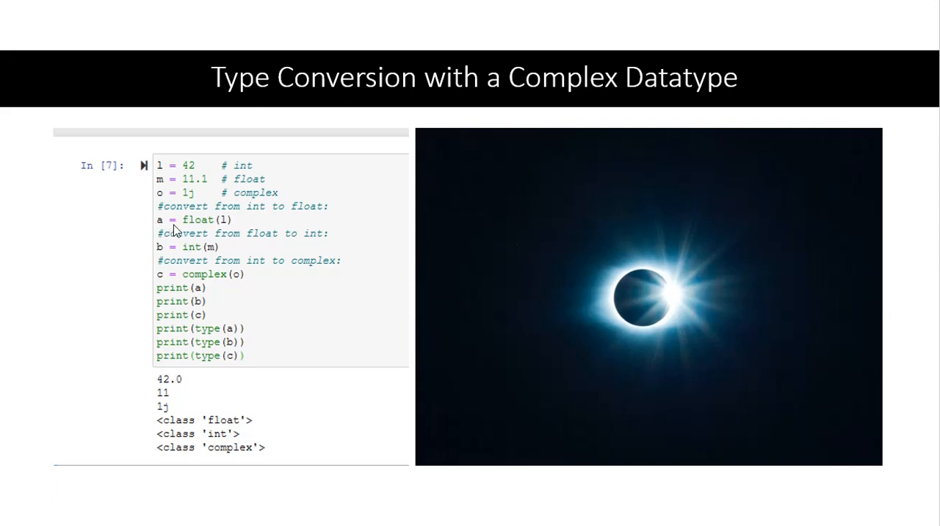
mouse_move(197, 227)
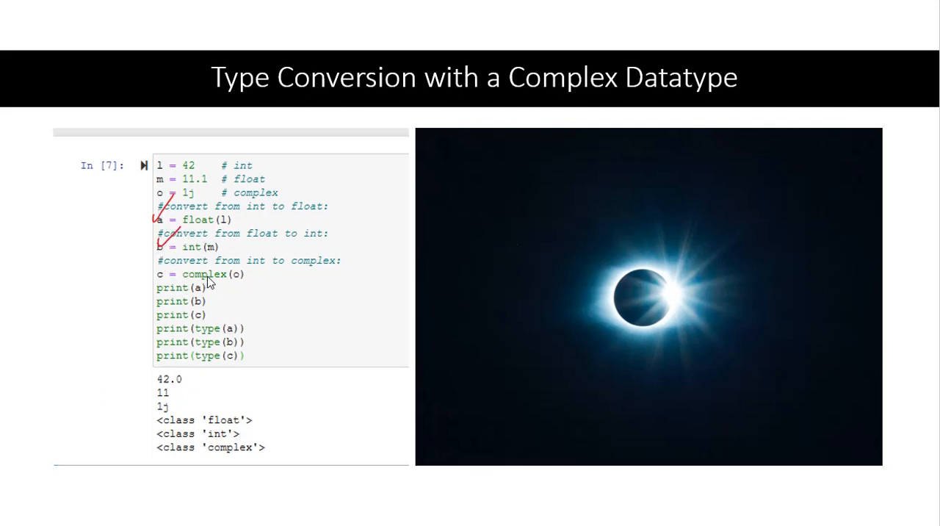
mouse_move(238, 285)
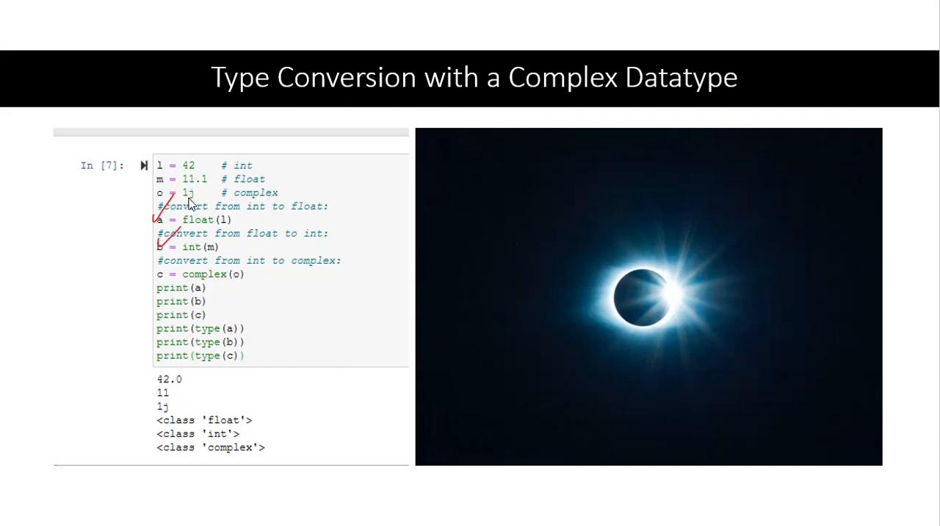
mouse_move(184, 204)
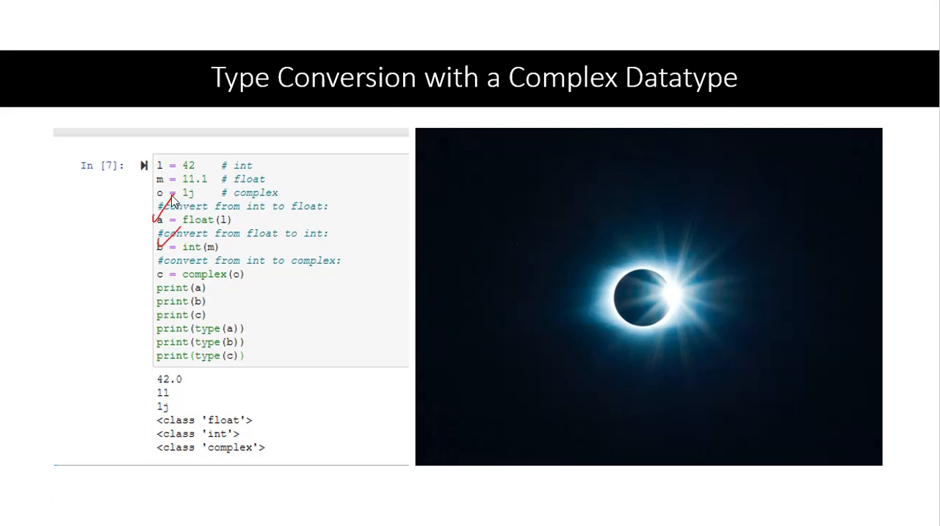
mouse_move(165, 323)
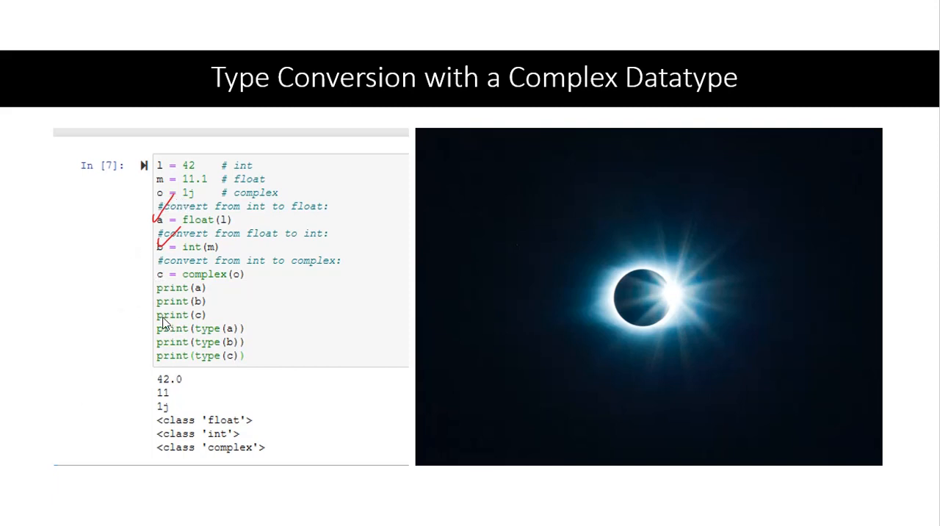
mouse_move(166, 399)
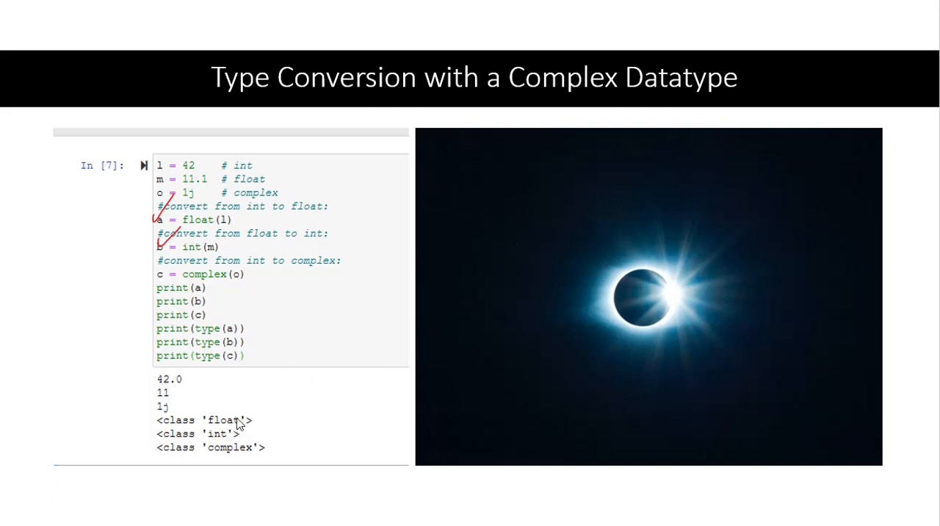
mouse_move(151, 429)
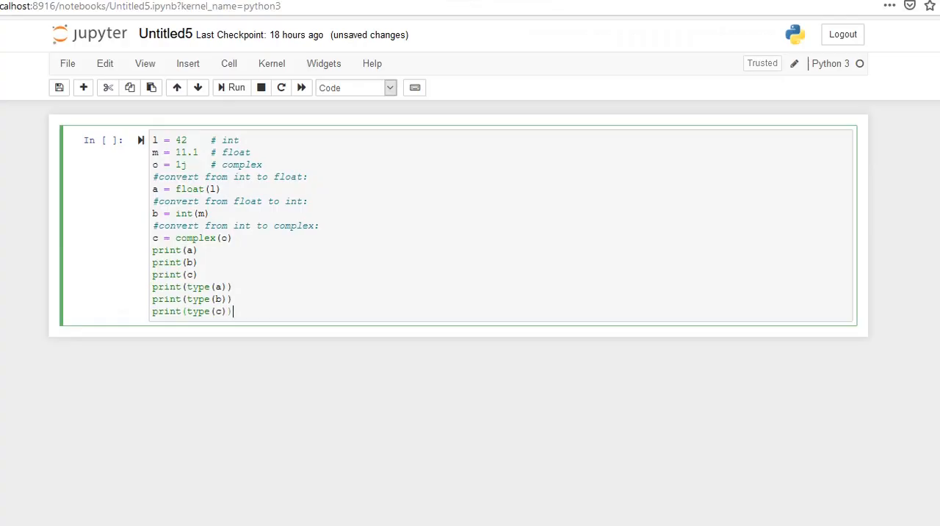
Step: Run the conversion cell showing 42.0, 11 and 1j as float, int and complex, and select the output
click(236, 88)
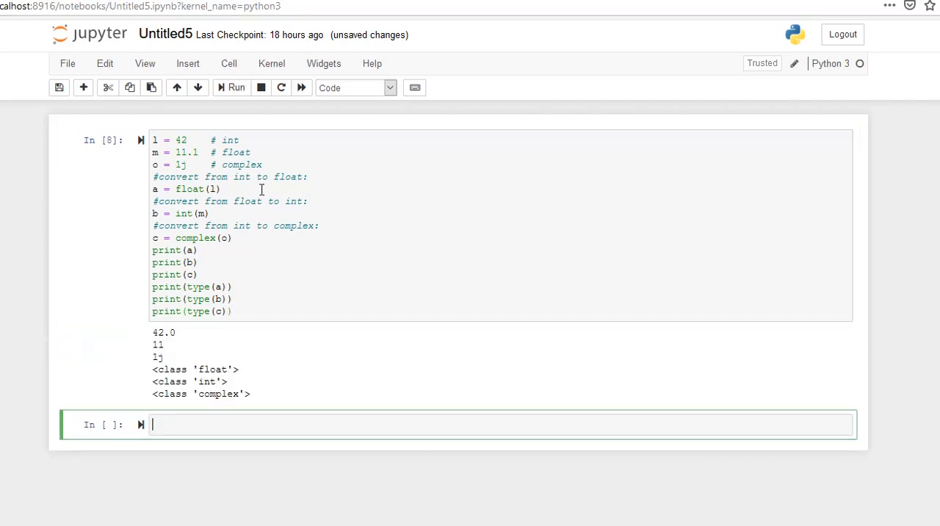
mouse_move(164, 336)
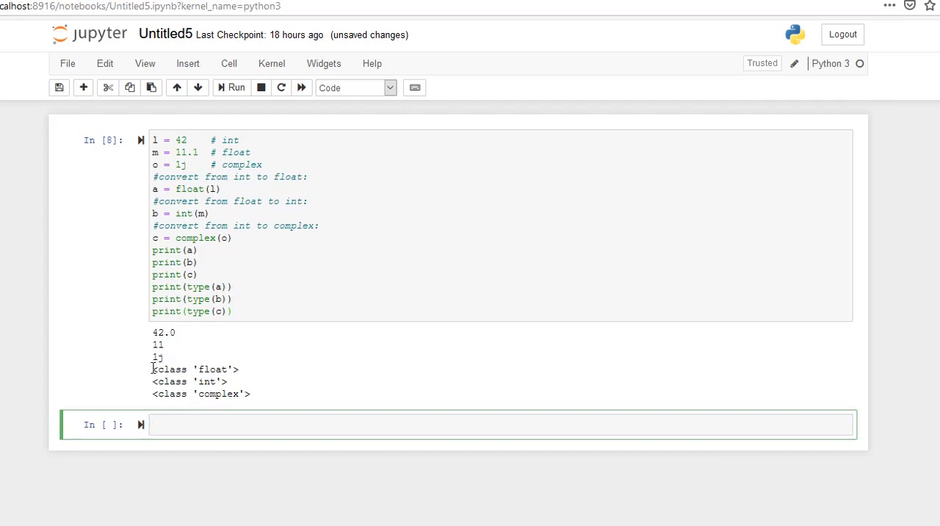
drag(152, 369, 250, 394)
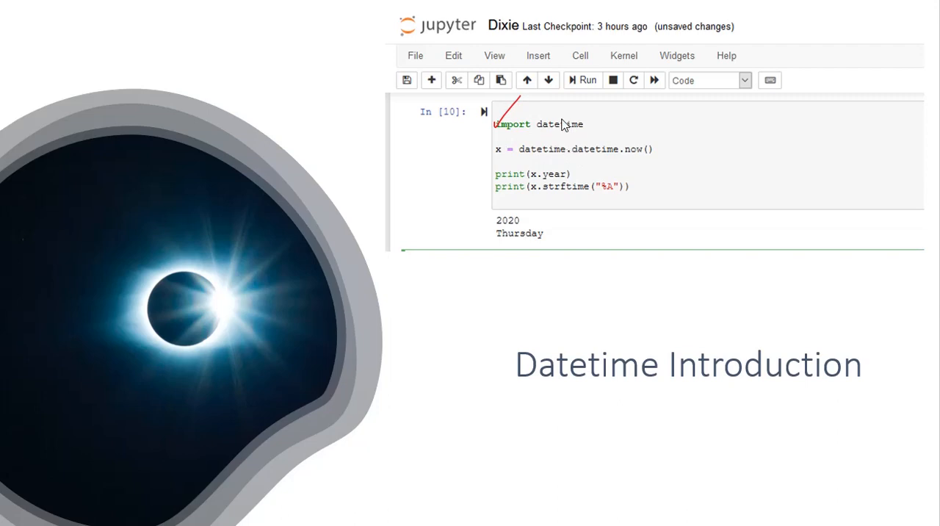
mouse_move(562, 130)
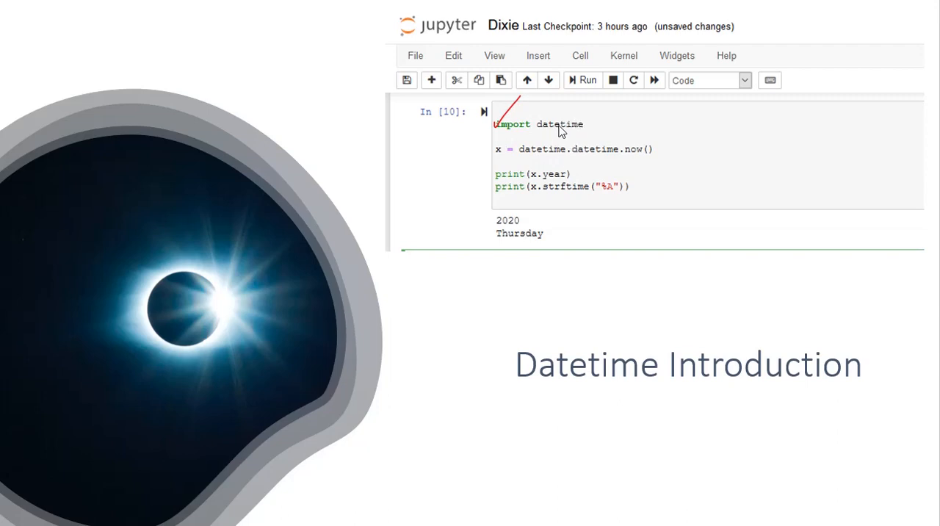
mouse_move(571, 158)
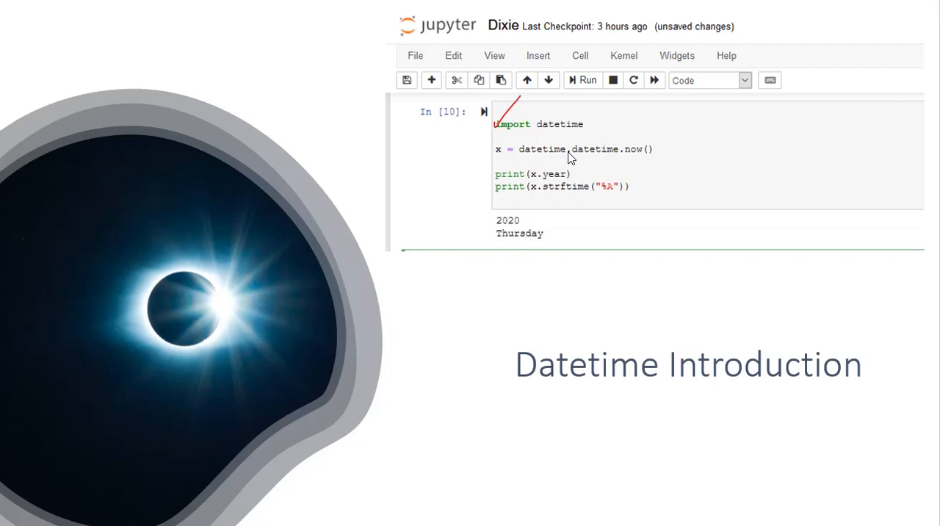
mouse_move(643, 154)
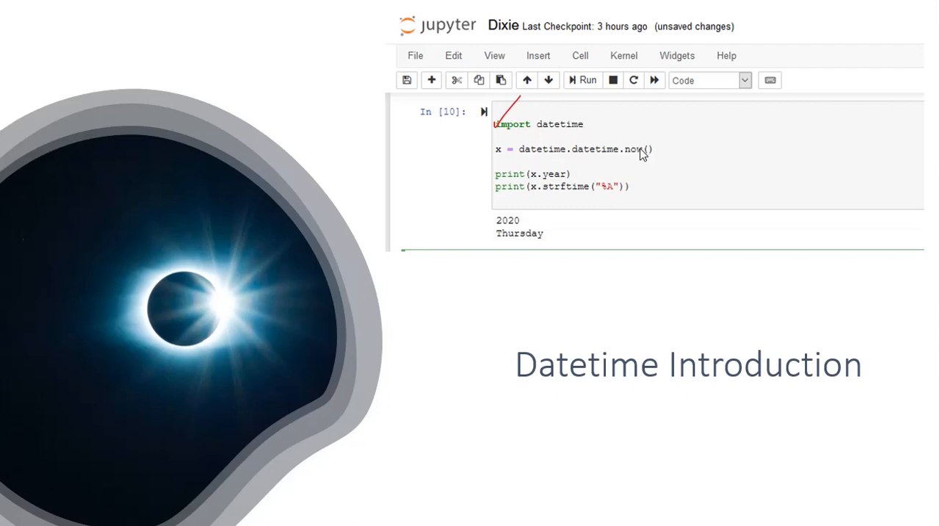
mouse_move(634, 152)
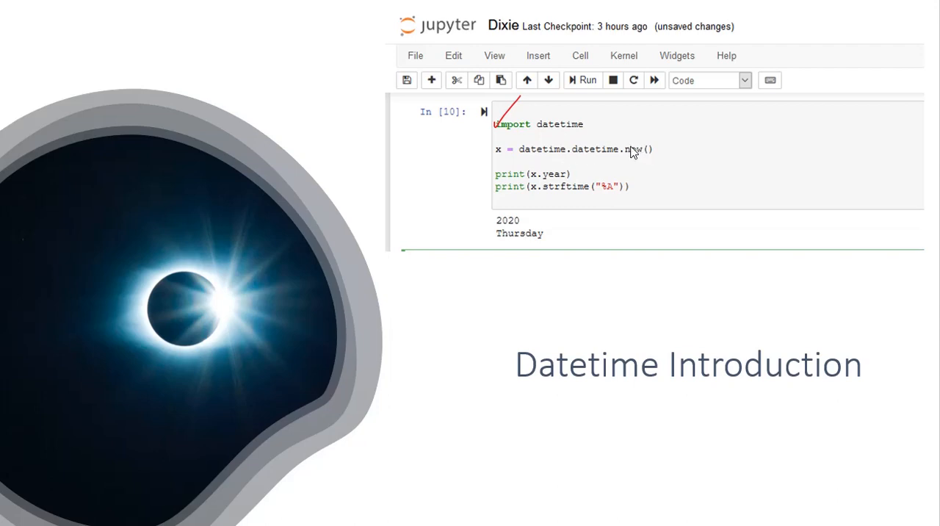
mouse_move(545, 178)
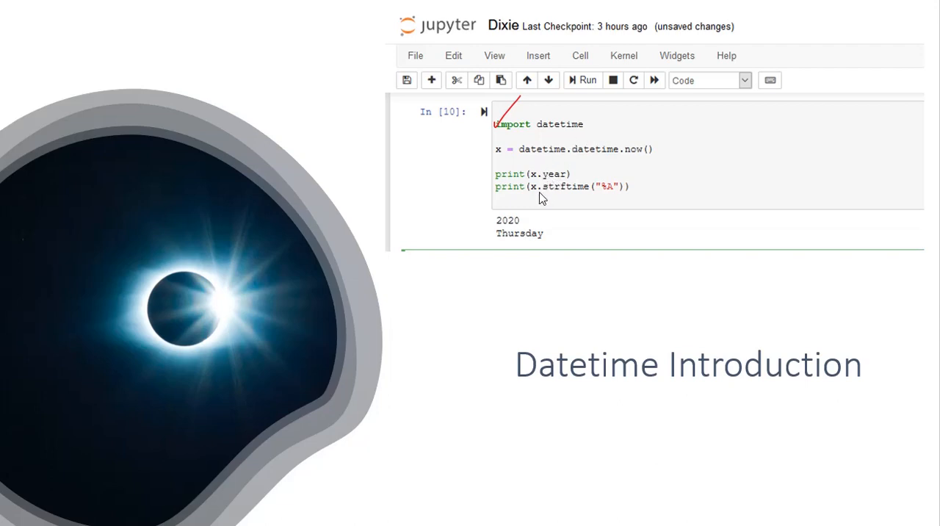
mouse_move(562, 198)
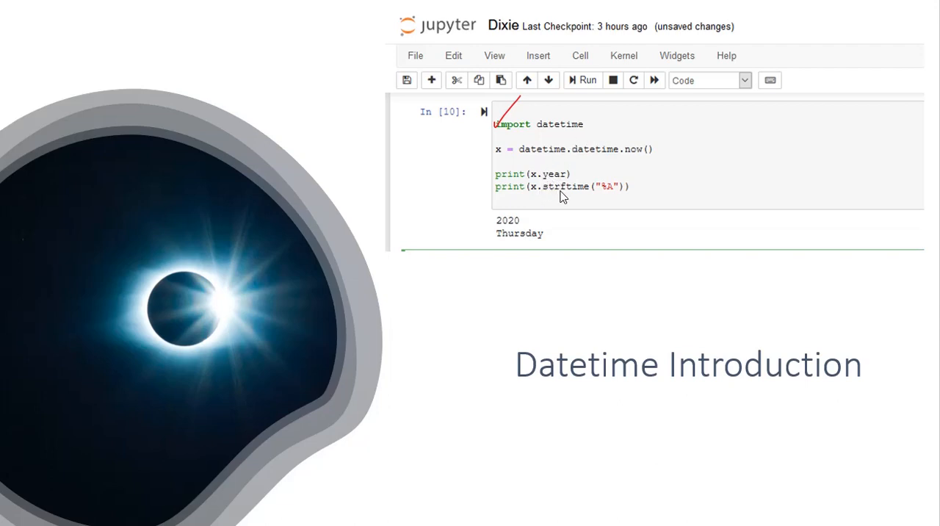
mouse_move(610, 205)
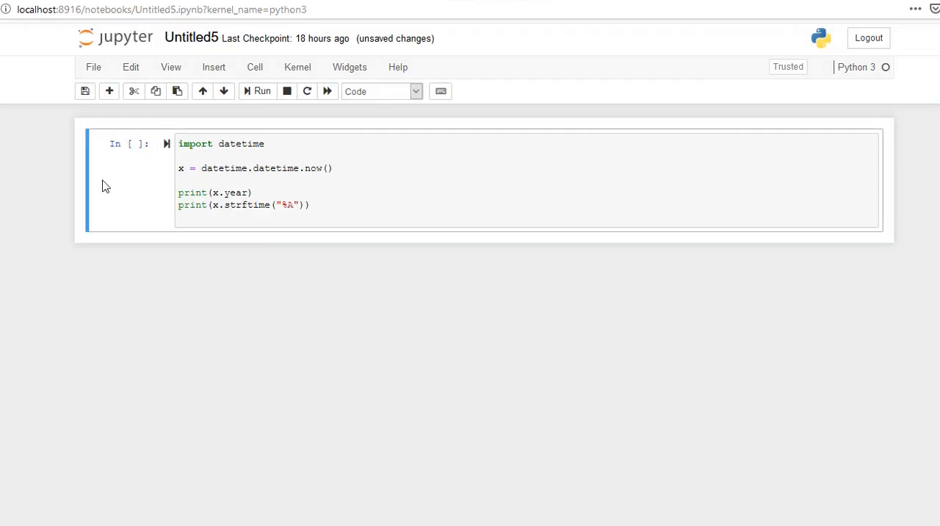
Step: Select the datetime code cell so it runs and prints 2020 and Saturday
click(261, 91)
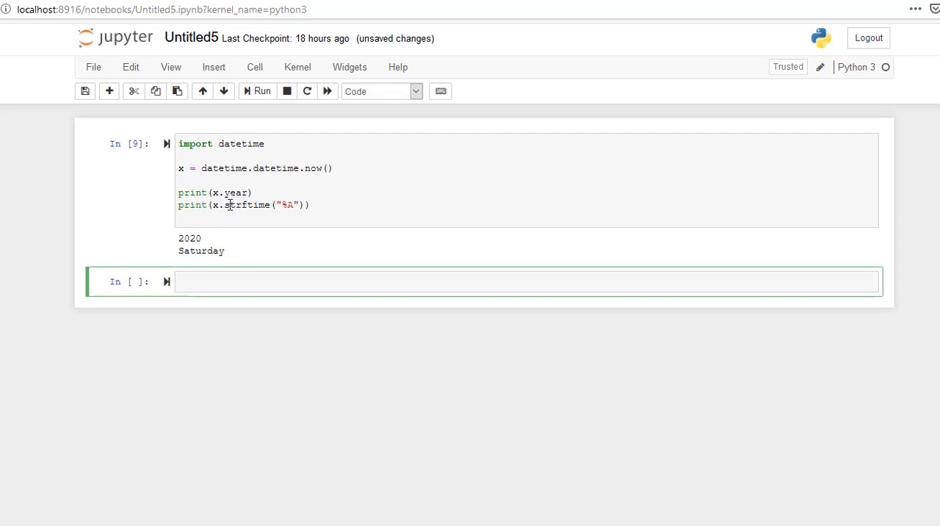
mouse_move(217, 244)
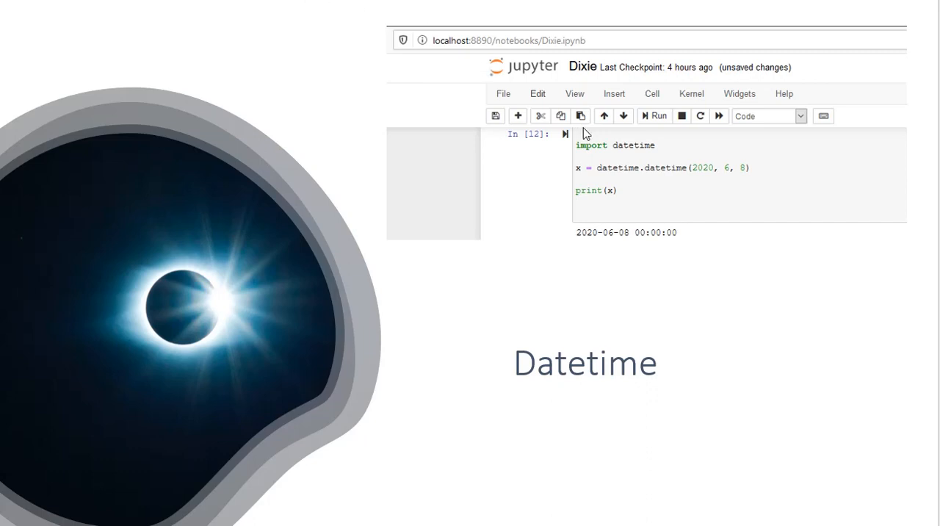
mouse_move(601, 124)
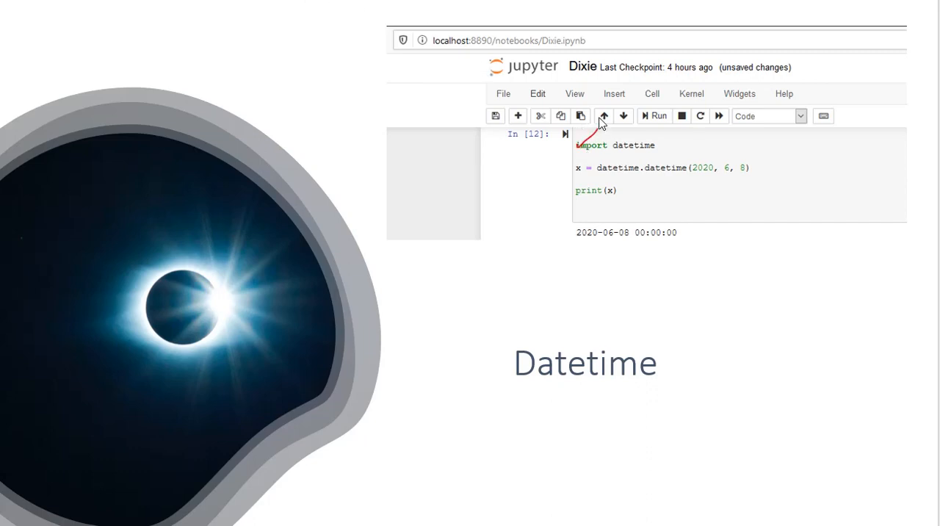
mouse_move(589, 181)
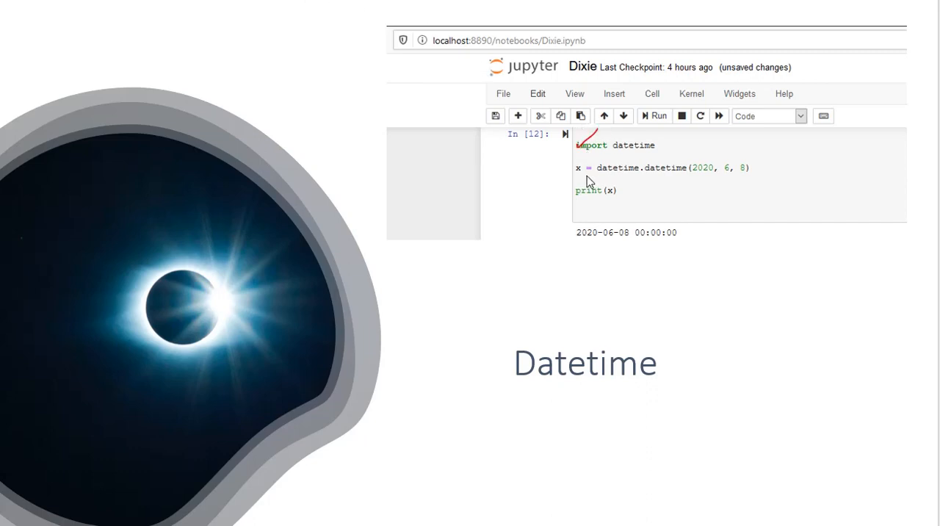
mouse_move(628, 193)
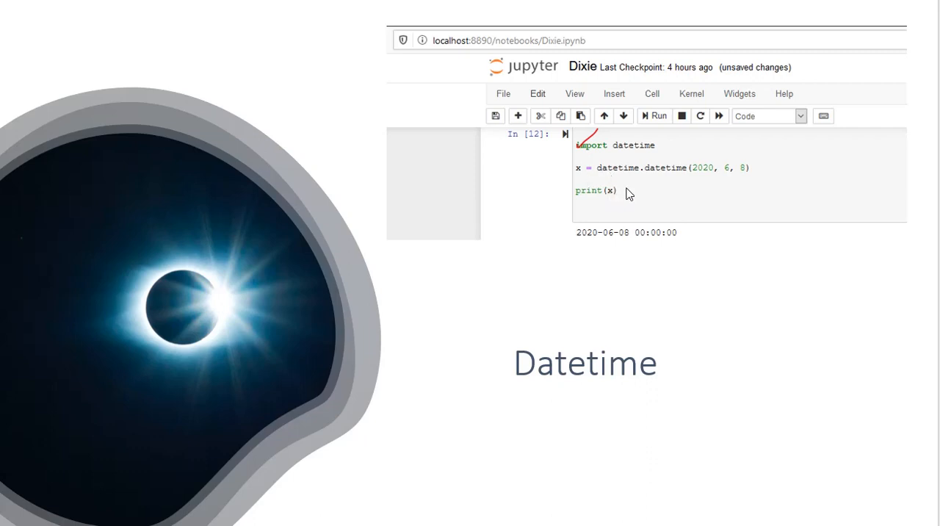
mouse_move(607, 178)
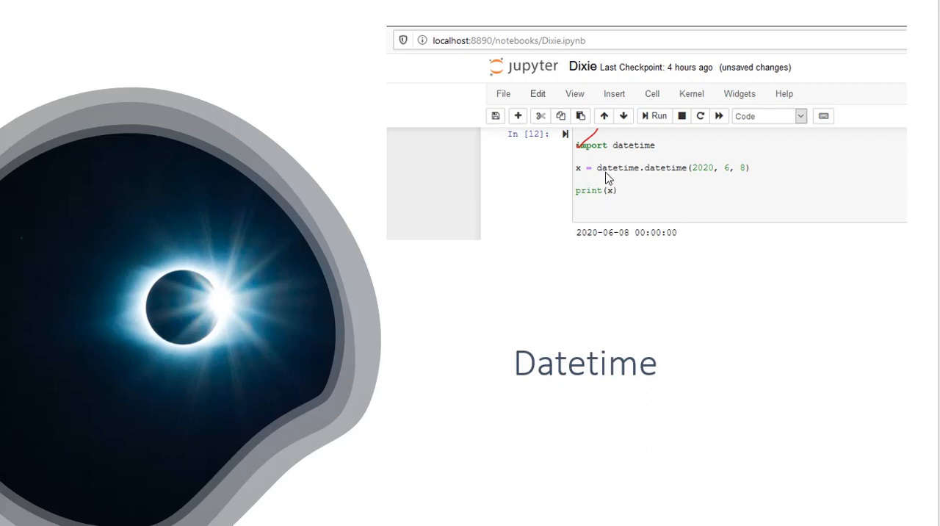
mouse_move(656, 170)
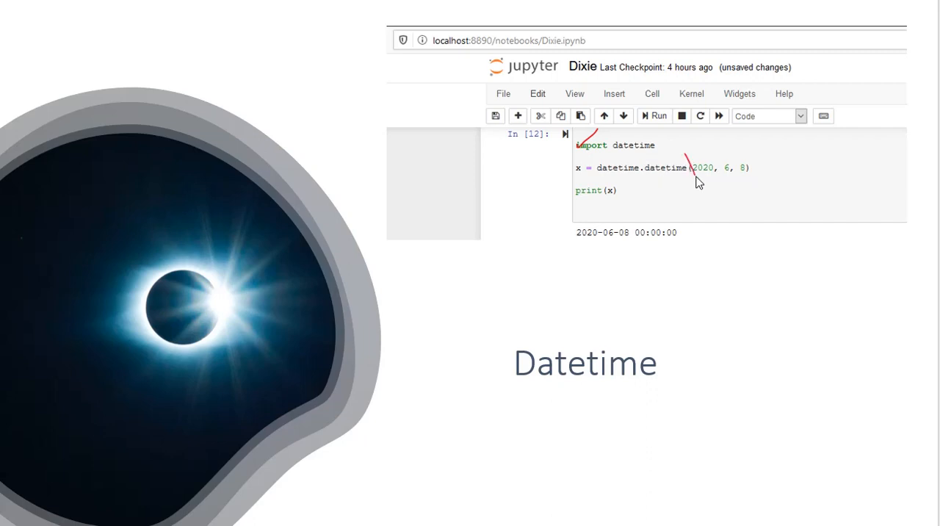
Step: Circle the year, month and day arguments of datetime(2020, 6, 8) on the slide
drag(690, 158, 749, 177)
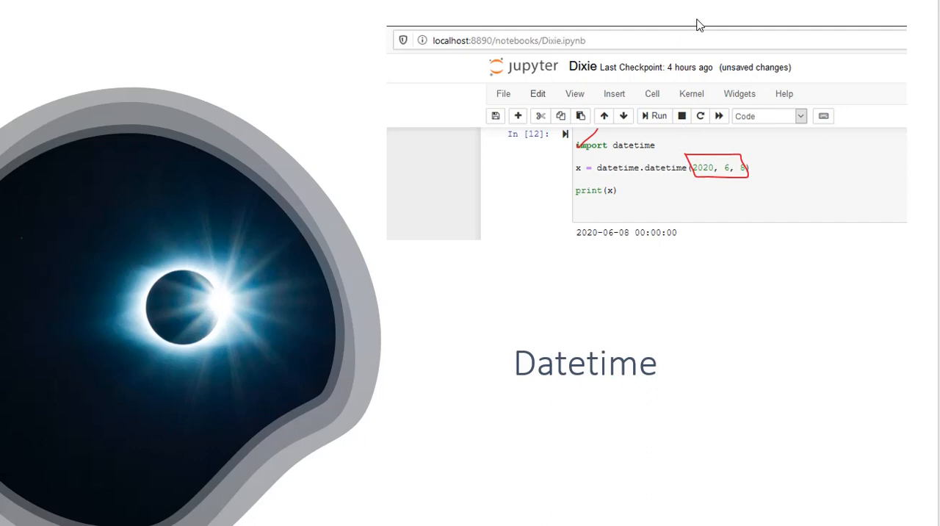
mouse_move(577, 193)
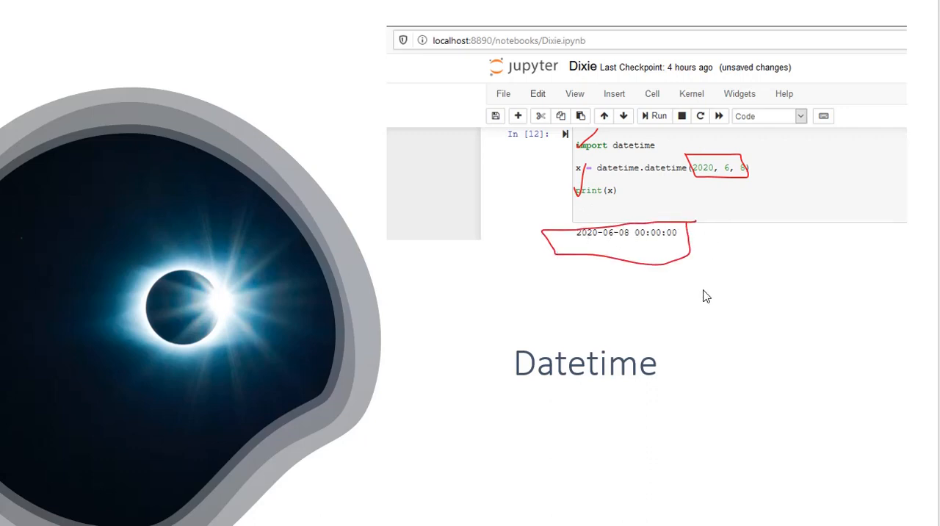
mouse_move(607, 268)
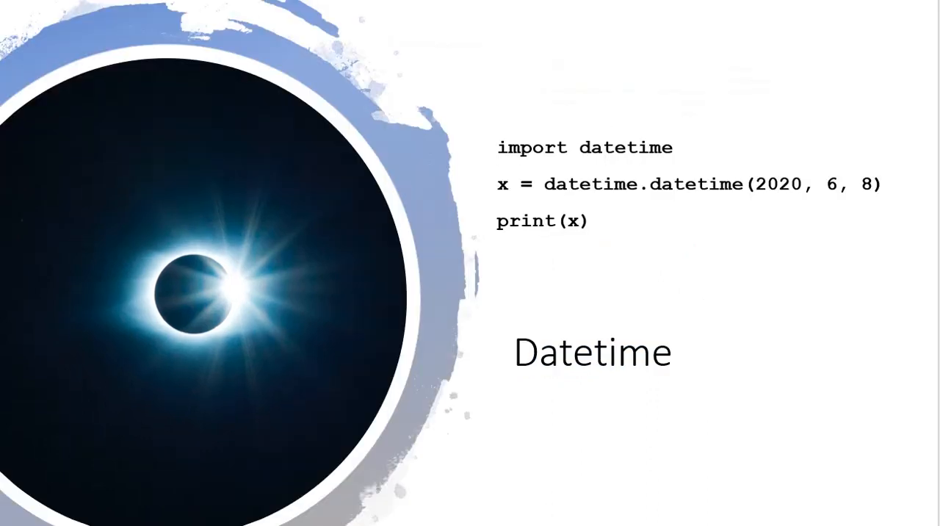
mouse_move(539, 108)
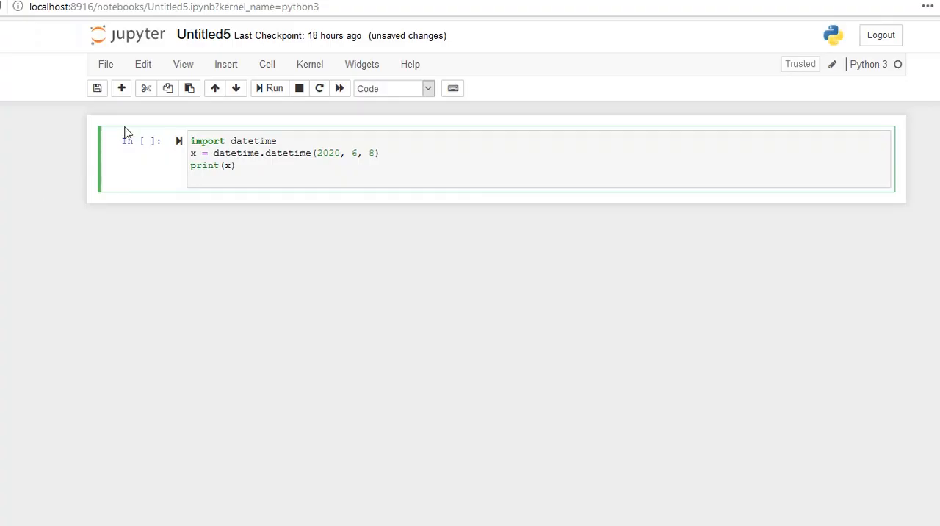
Step: Select the cell with import datetime, datetime.datetime(2020, 6, 8) and print(x)
click(274, 88)
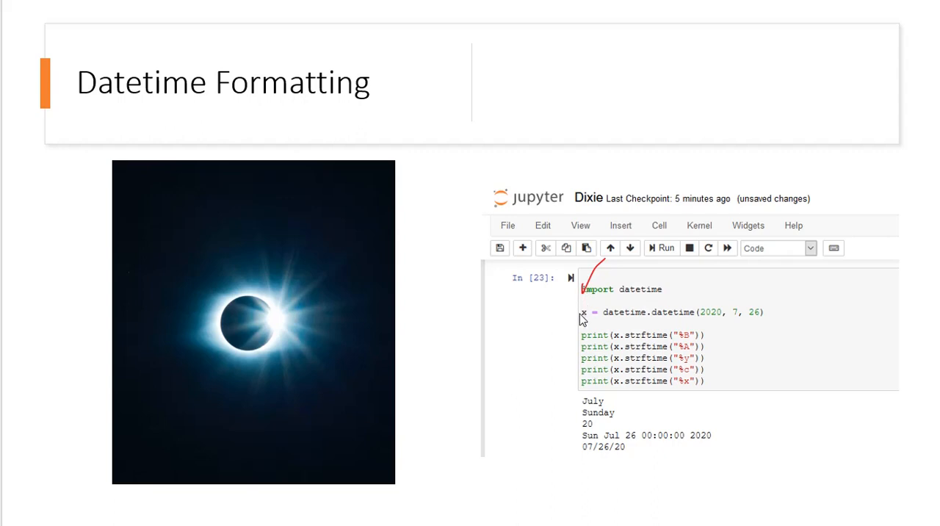
mouse_move(698, 329)
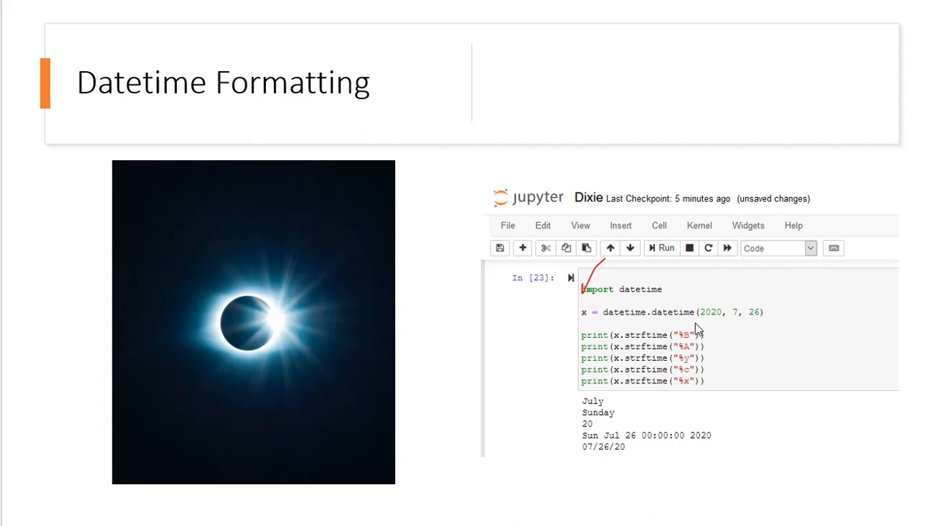
mouse_move(715, 336)
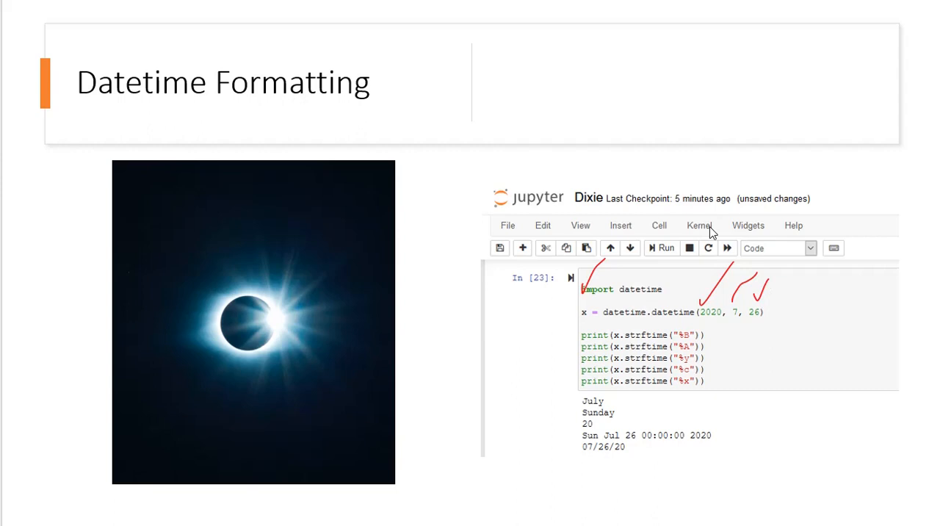
mouse_move(696, 338)
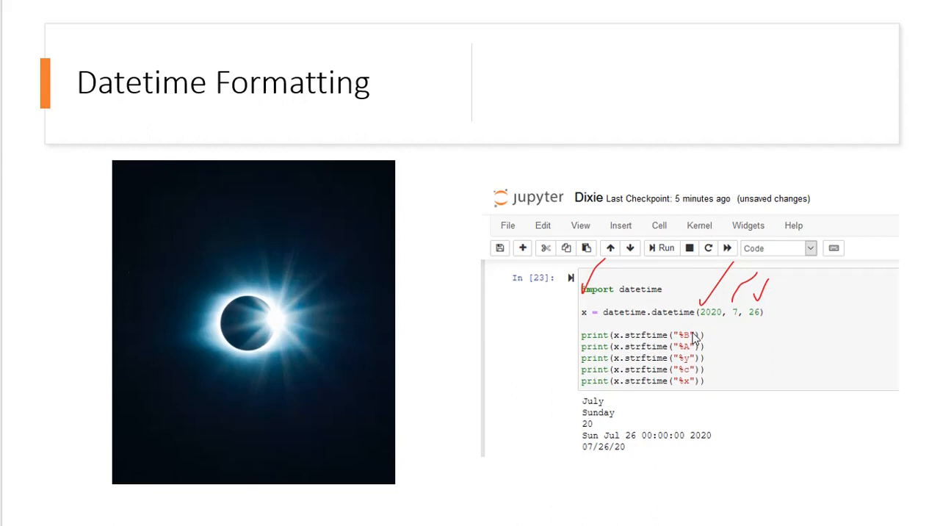
mouse_move(696, 351)
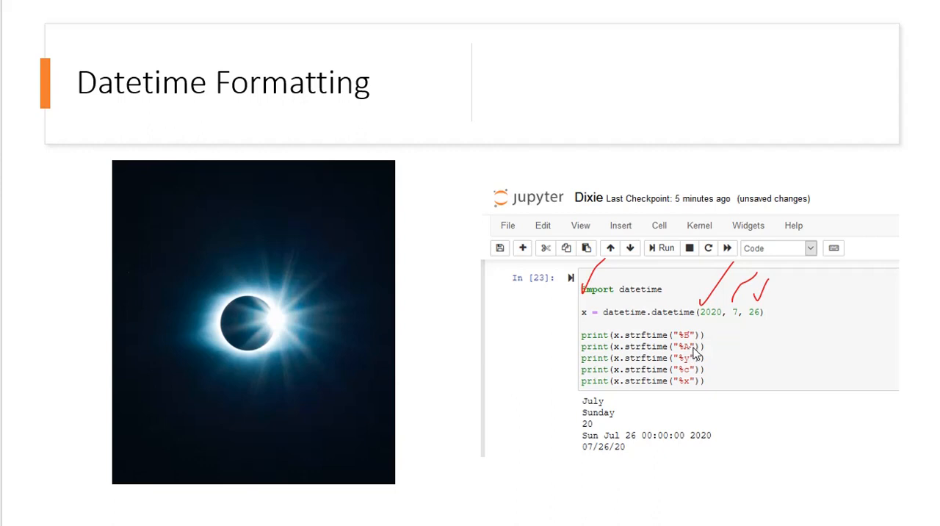
mouse_move(700, 396)
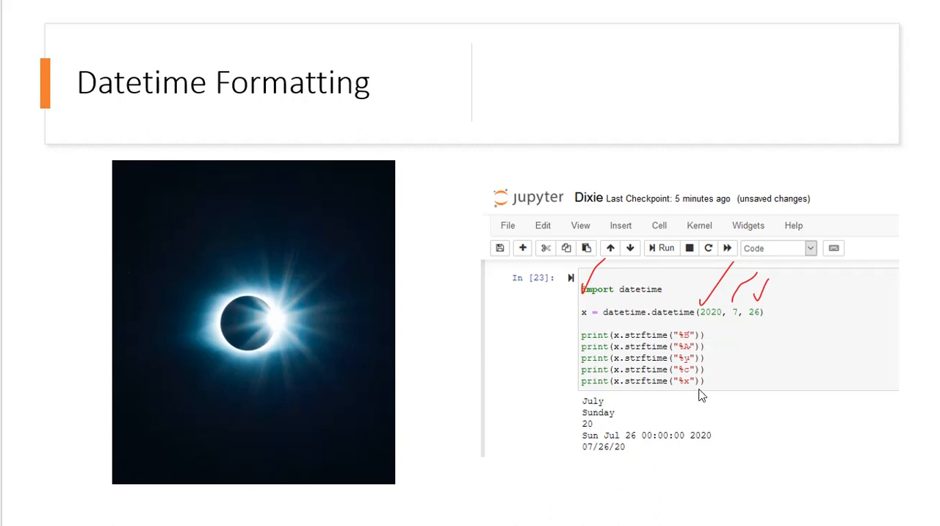
mouse_move(719, 397)
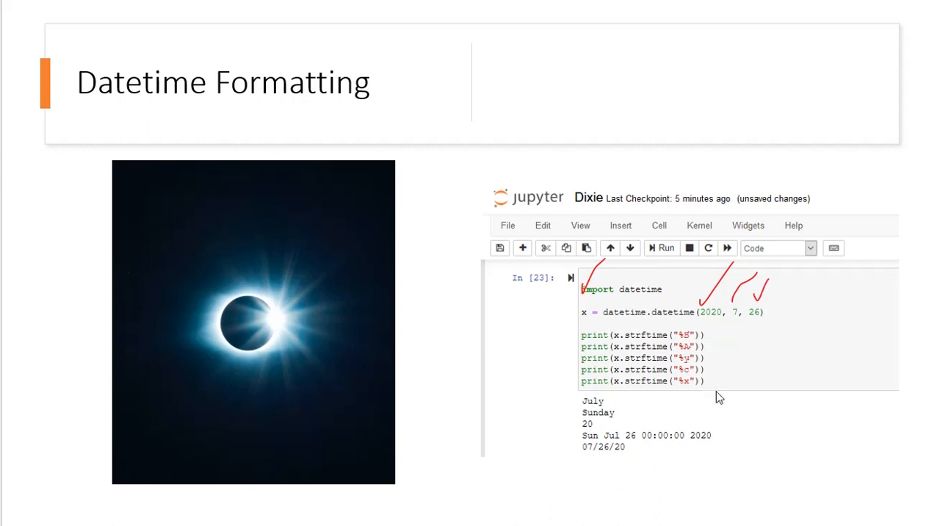
mouse_move(591, 406)
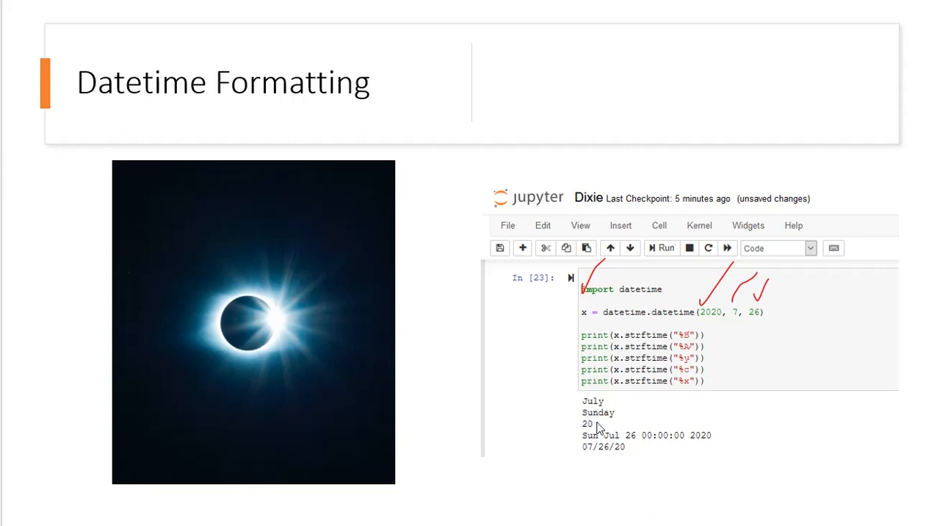
mouse_move(576, 448)
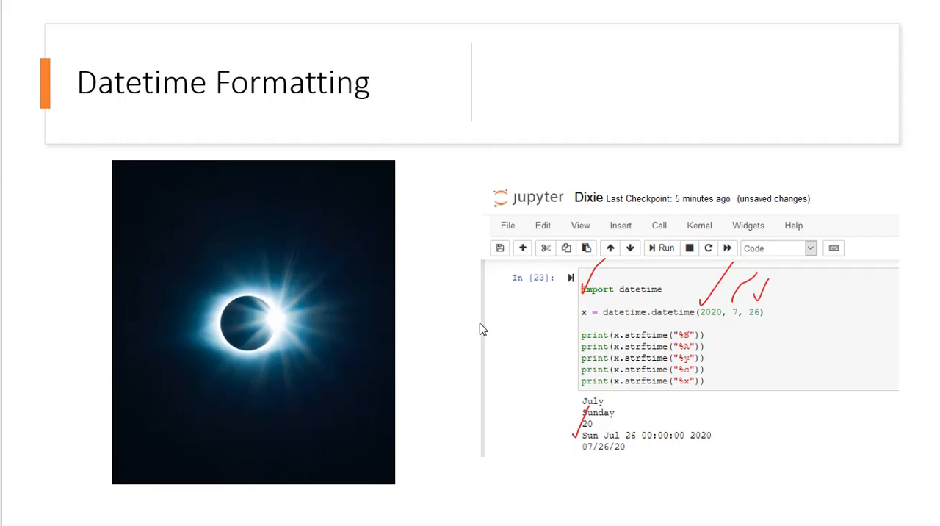
mouse_move(582, 454)
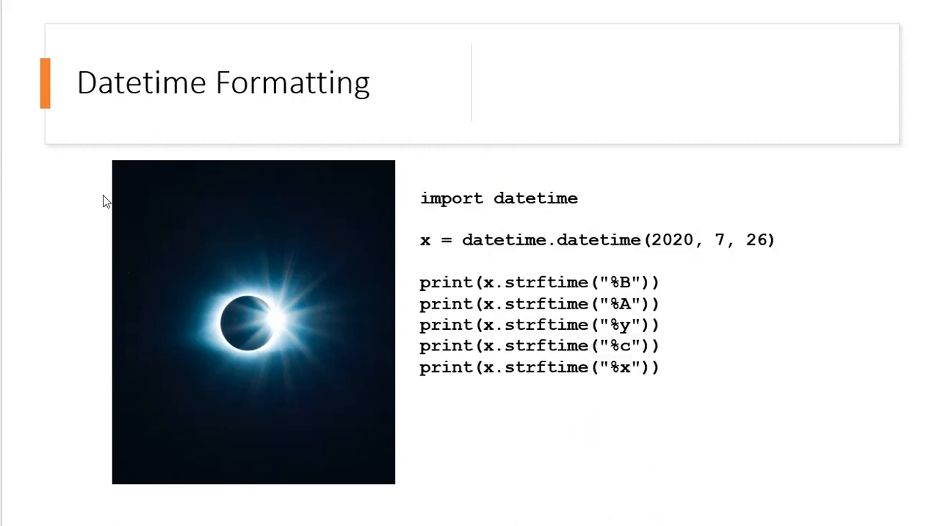
mouse_move(544, 313)
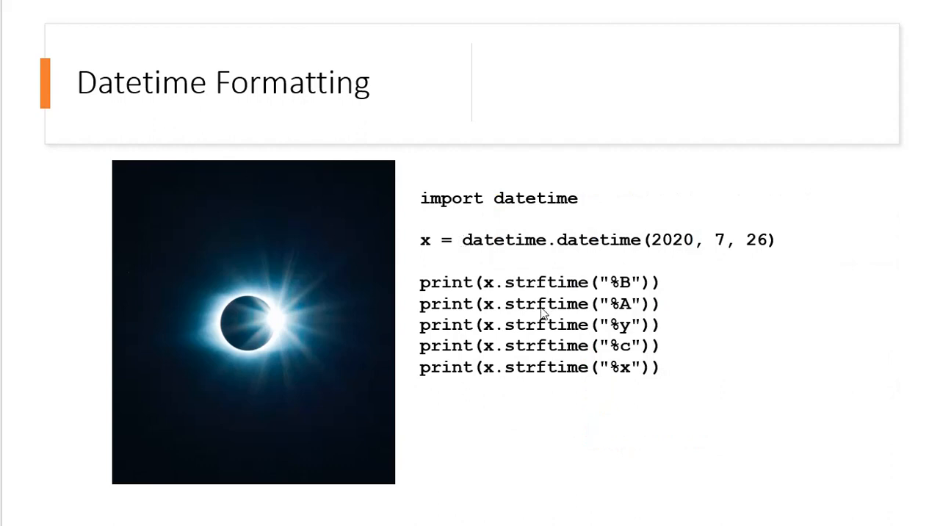
mouse_move(177, 311)
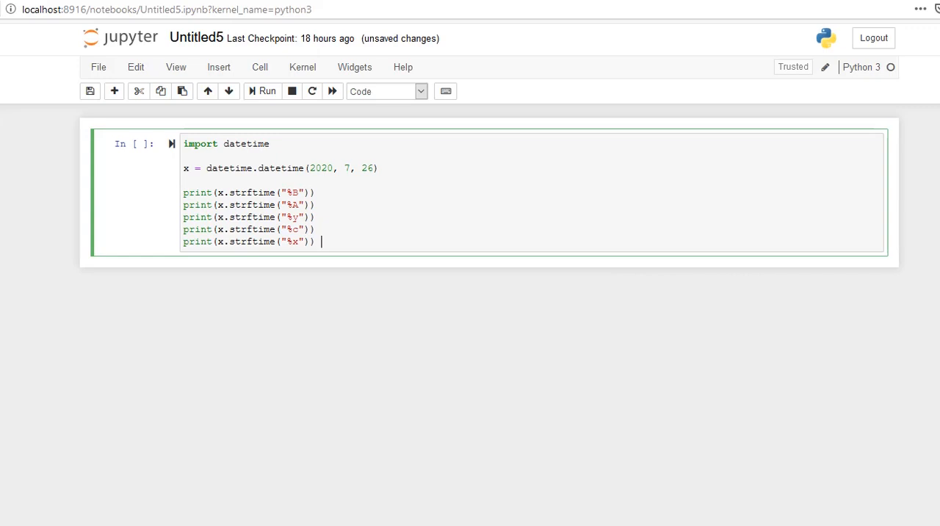
Step: Run the strftime cell for July 26, 2020 and select its formatted output
click(267, 91)
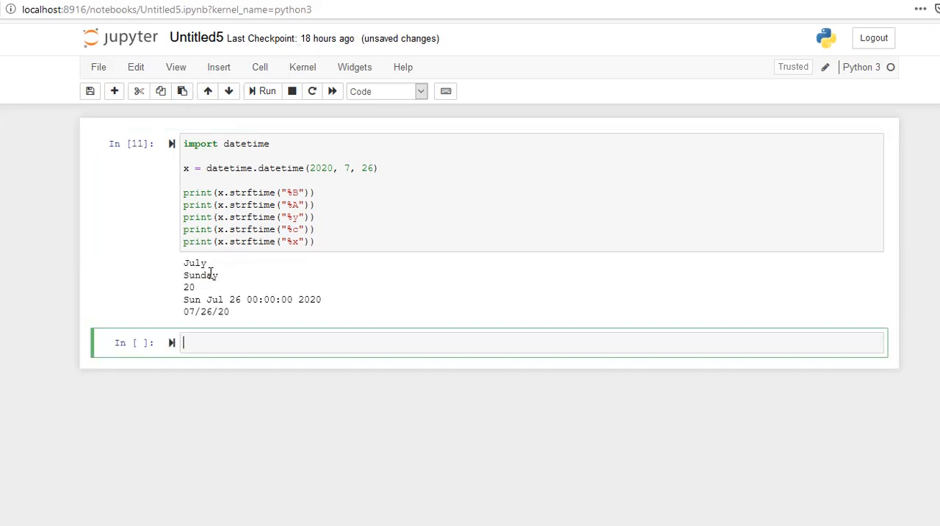
double_click(202, 275)
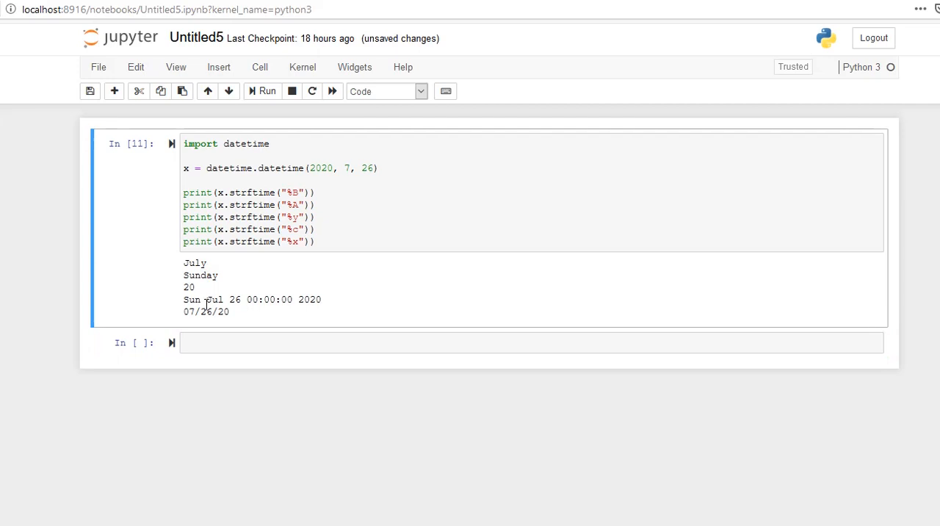
mouse_move(351, 331)
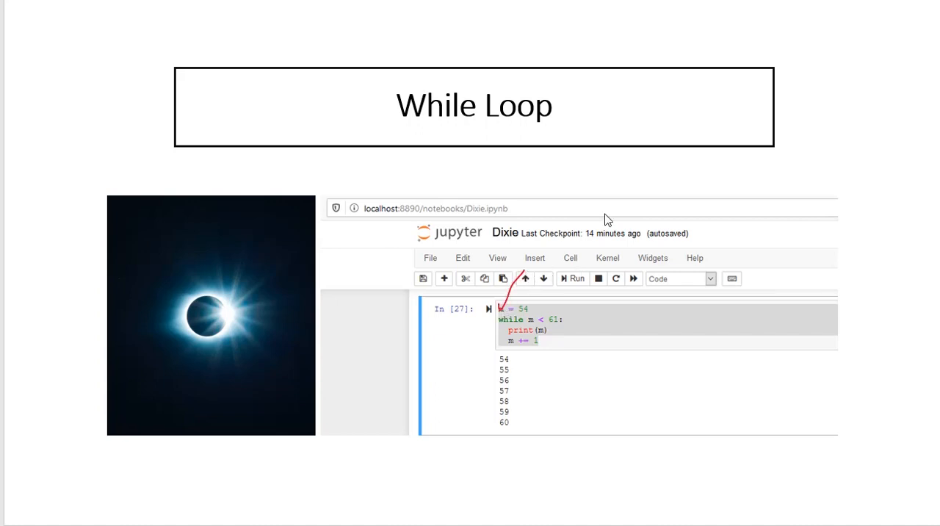
mouse_move(546, 329)
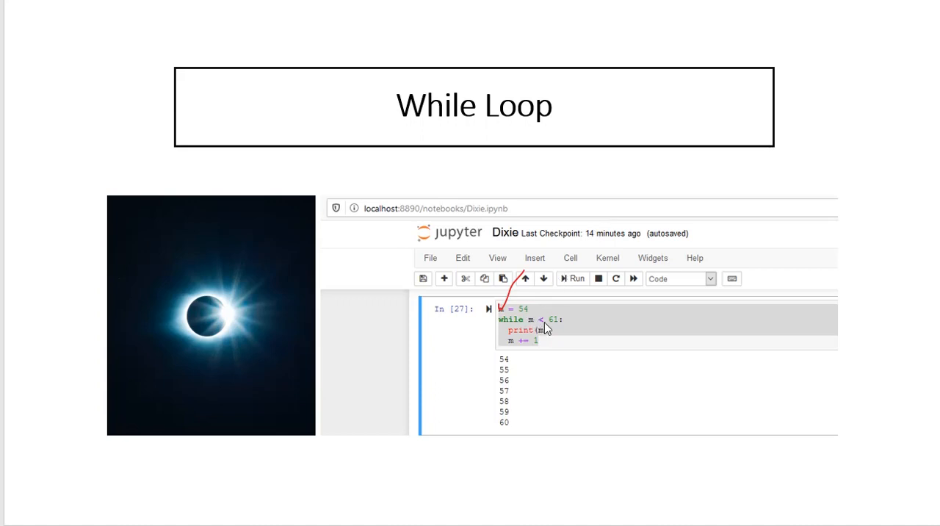
mouse_move(520, 343)
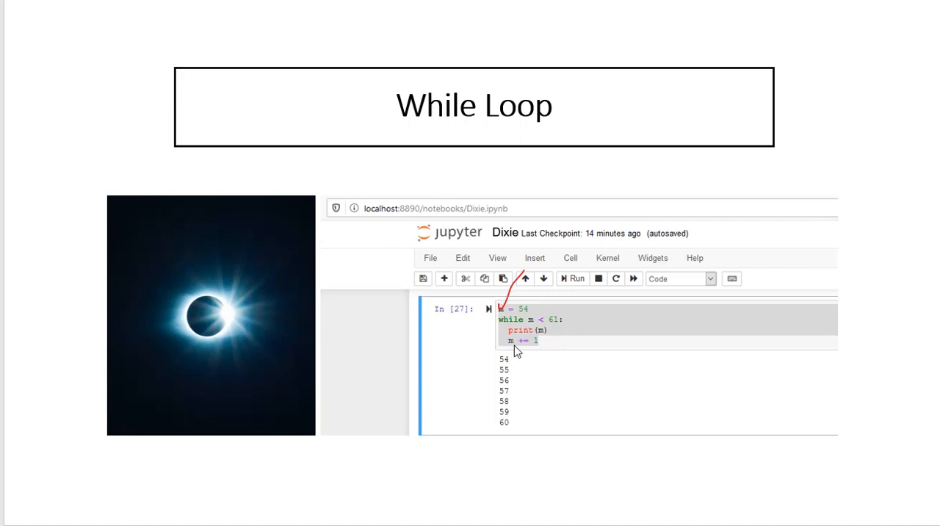
mouse_move(503, 371)
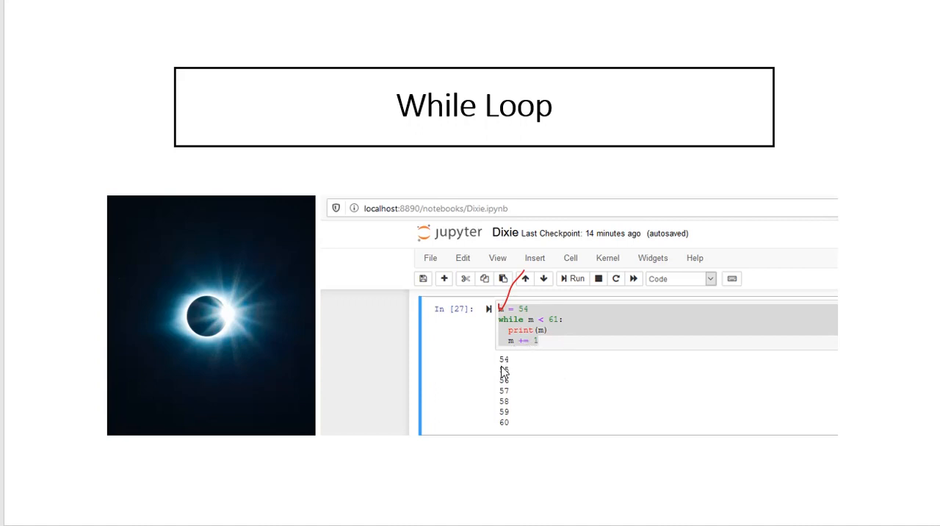
mouse_move(165, 287)
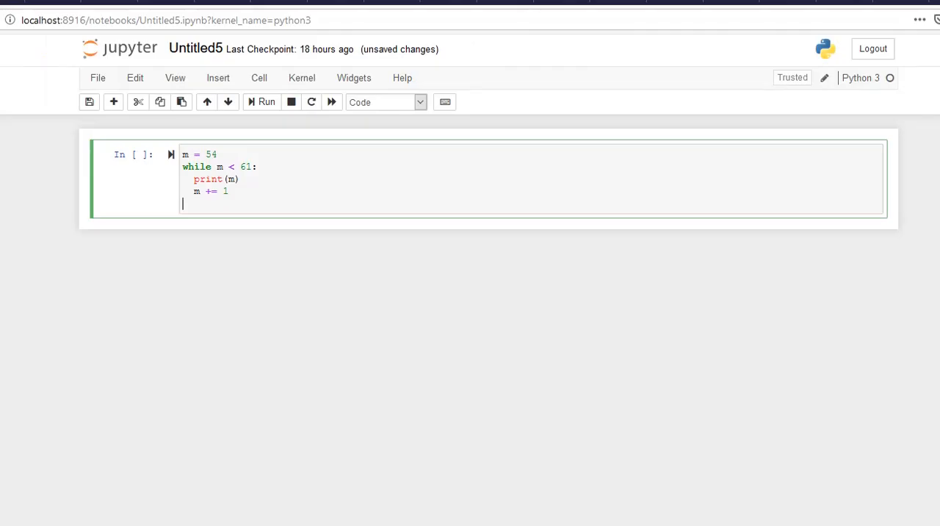
mouse_move(207, 134)
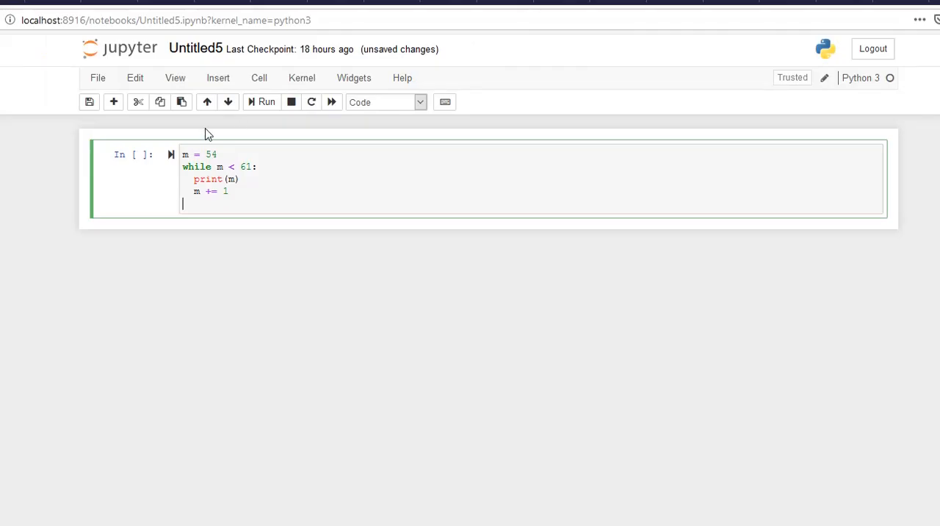
click(262, 102)
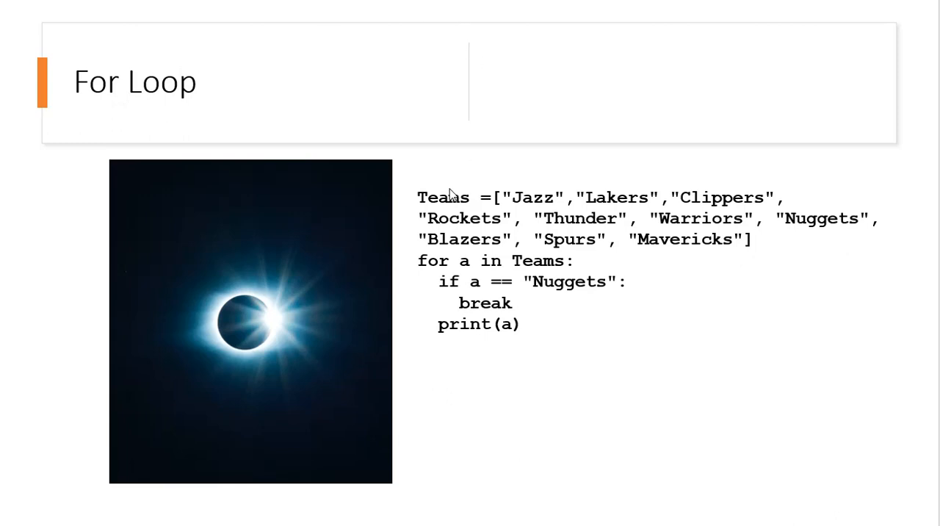
mouse_move(443, 208)
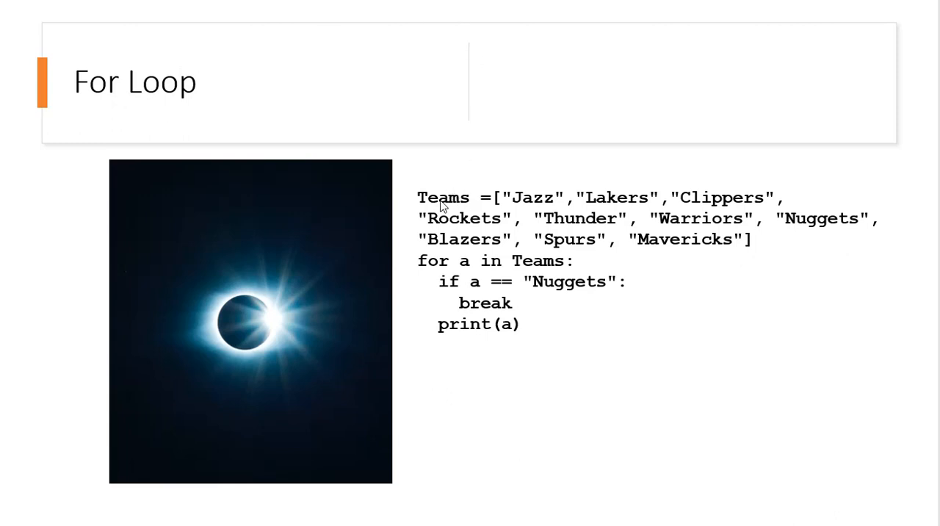
mouse_move(546, 203)
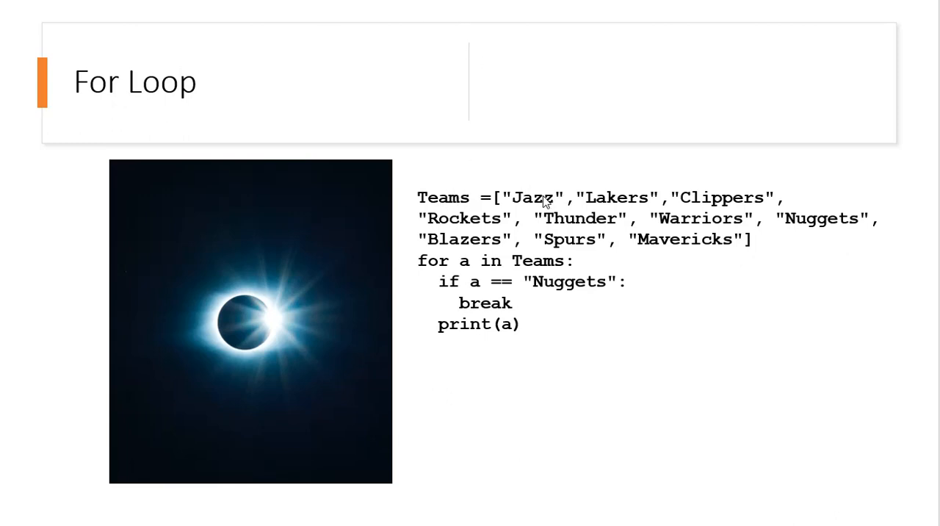
mouse_move(686, 195)
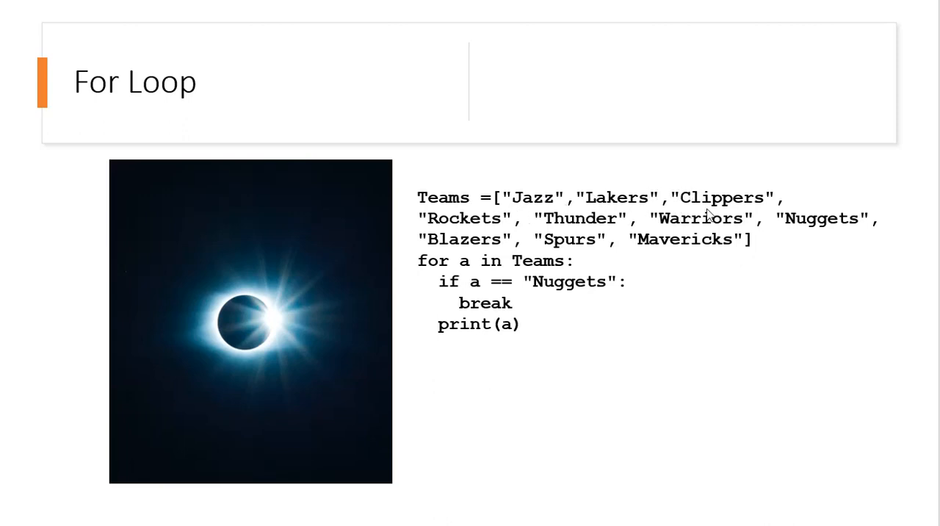
mouse_move(665, 243)
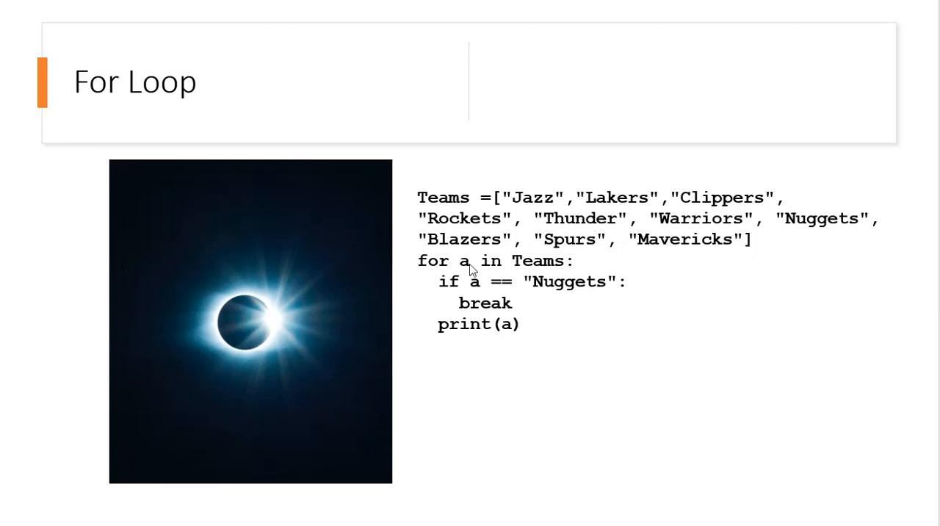
mouse_move(461, 255)
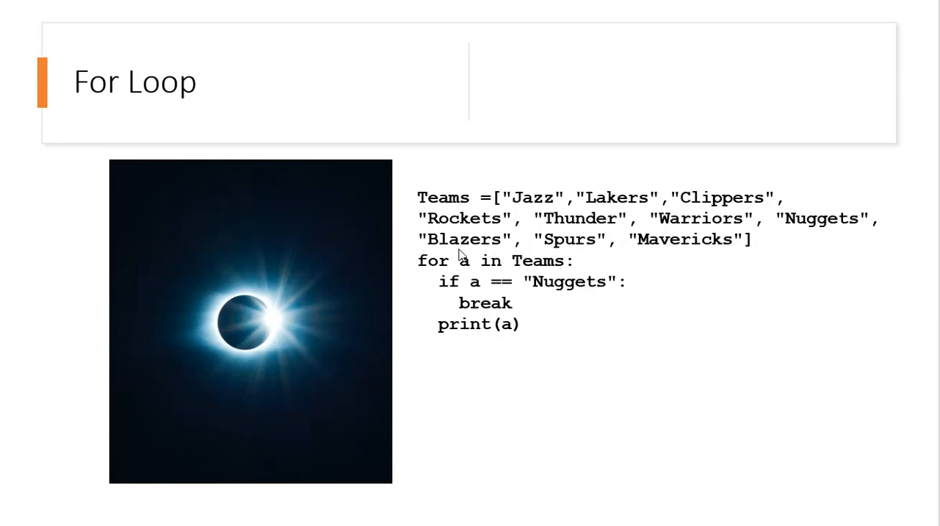
mouse_move(534, 266)
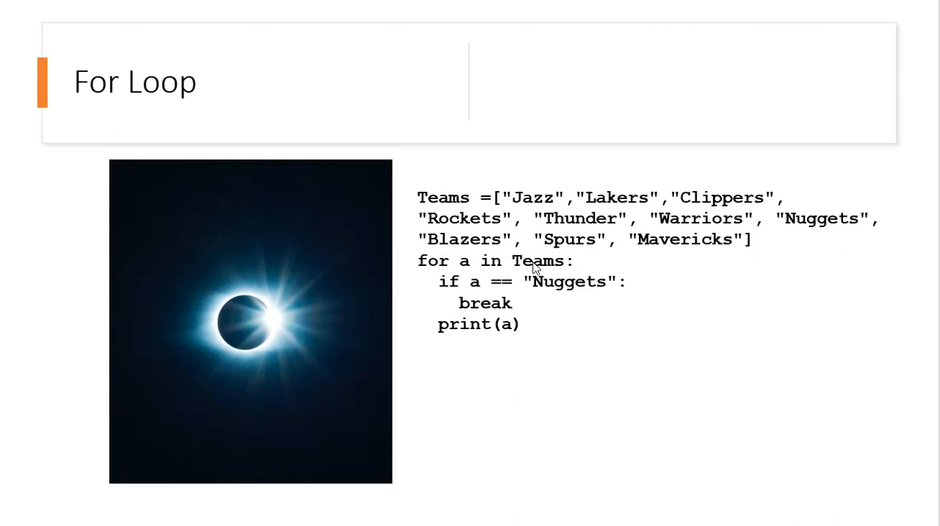
mouse_move(542, 285)
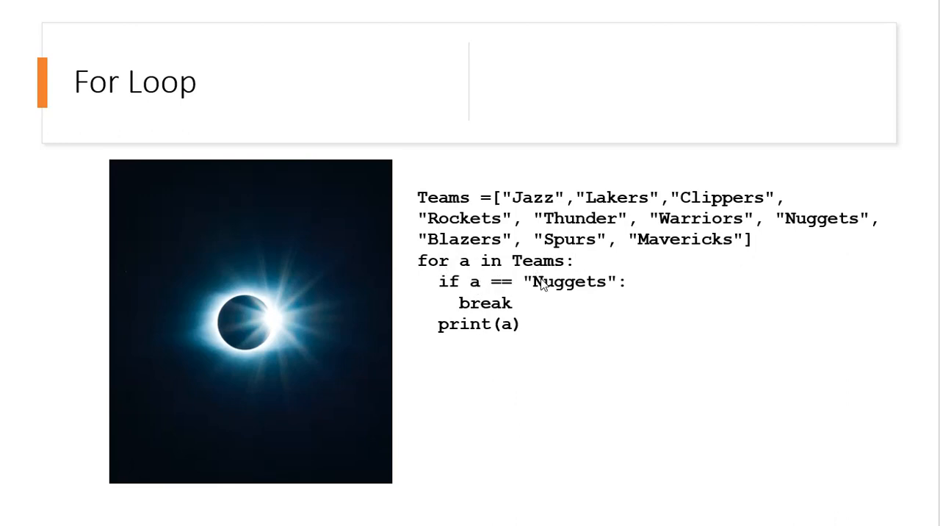
mouse_move(499, 309)
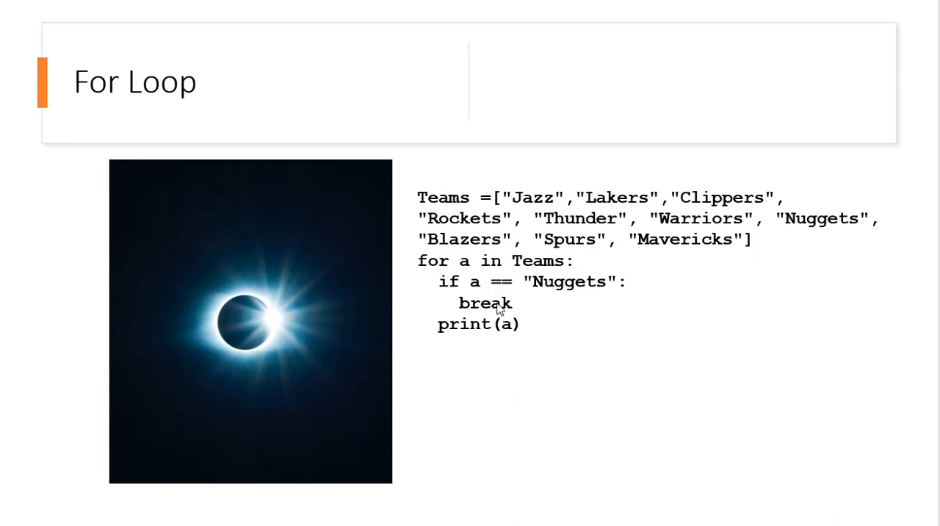
mouse_move(496, 328)
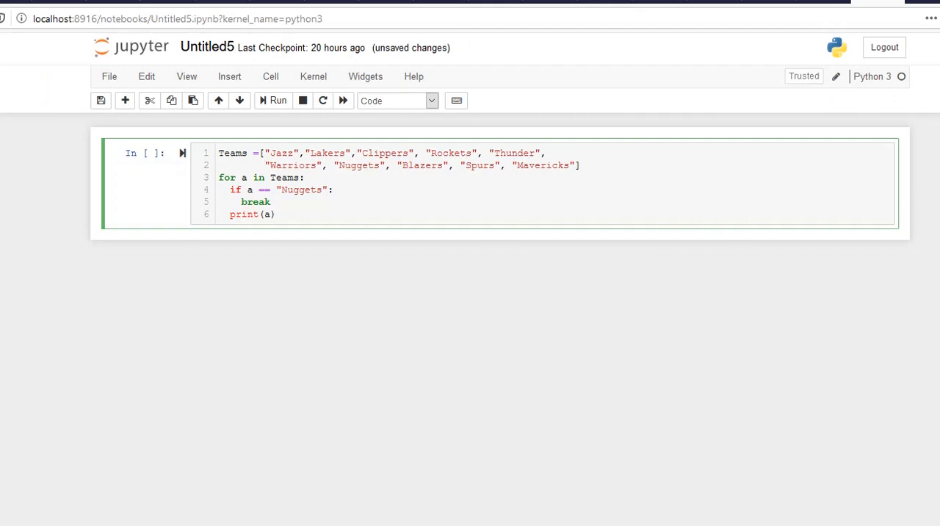
mouse_move(273, 100)
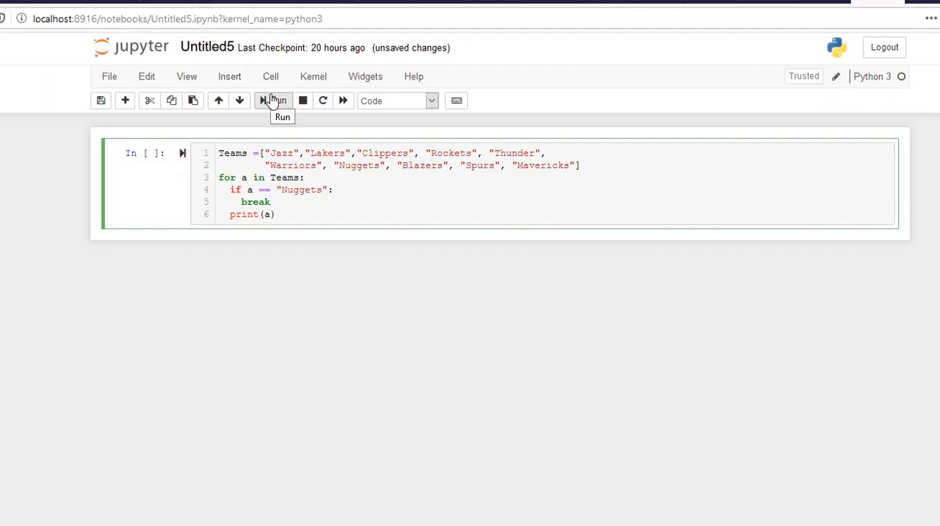
Step: Run the Teams loop cell, printing Jazz through Warriors before Nuggets
click(273, 101)
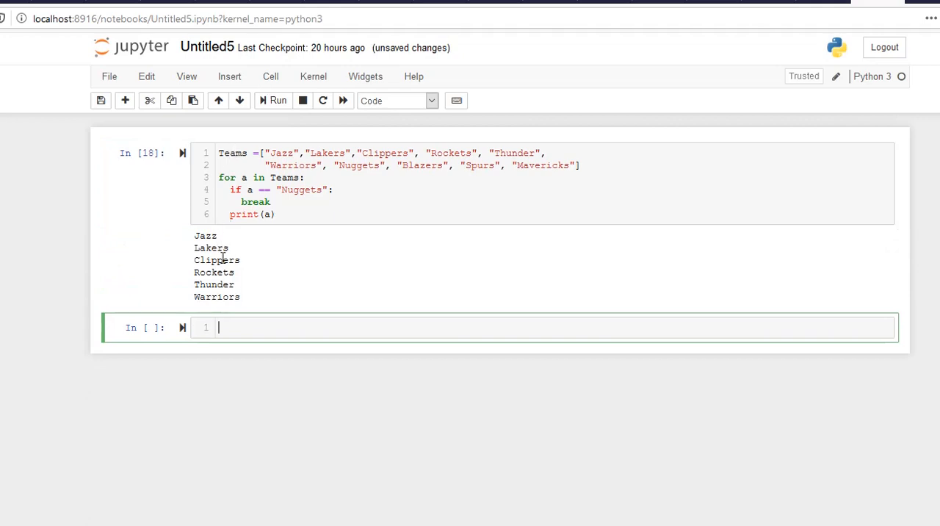
mouse_move(228, 297)
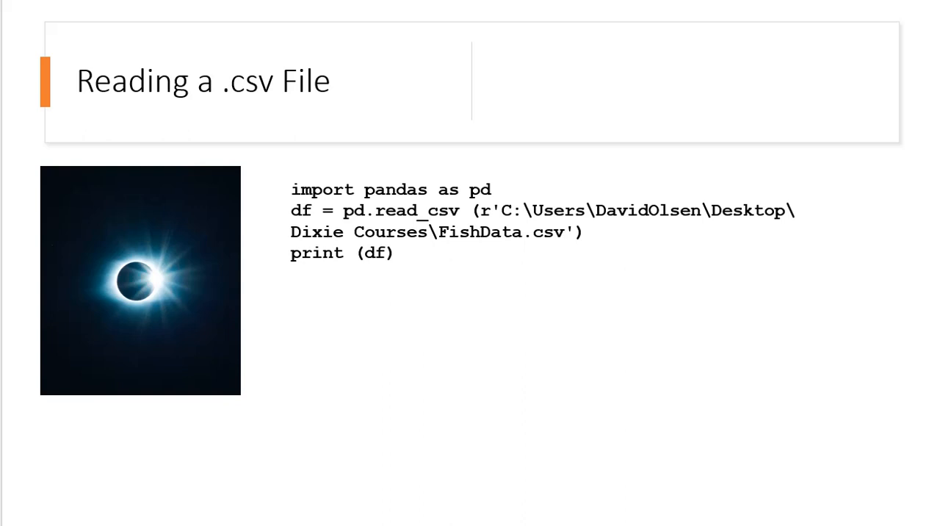
mouse_move(266, 106)
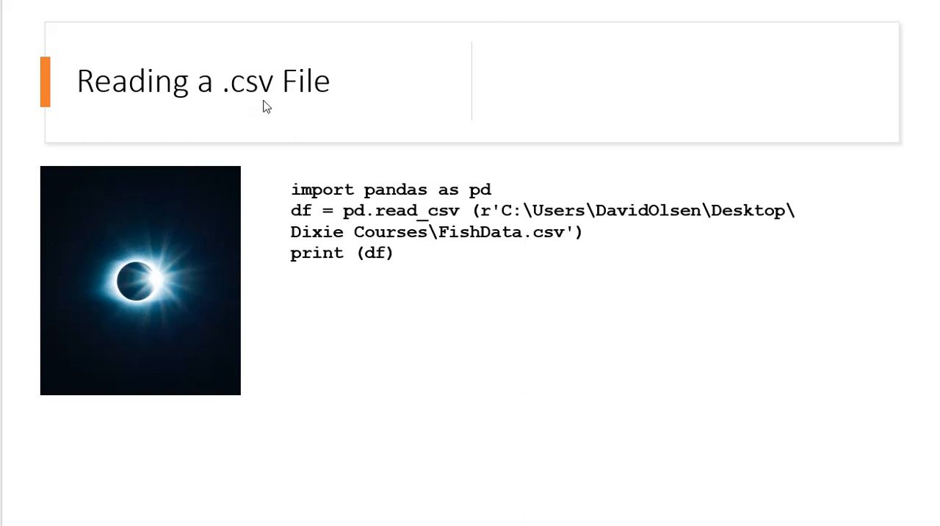
Step: Draw a red check mark beside the import pandas line on the slide
drag(283, 195, 331, 162)
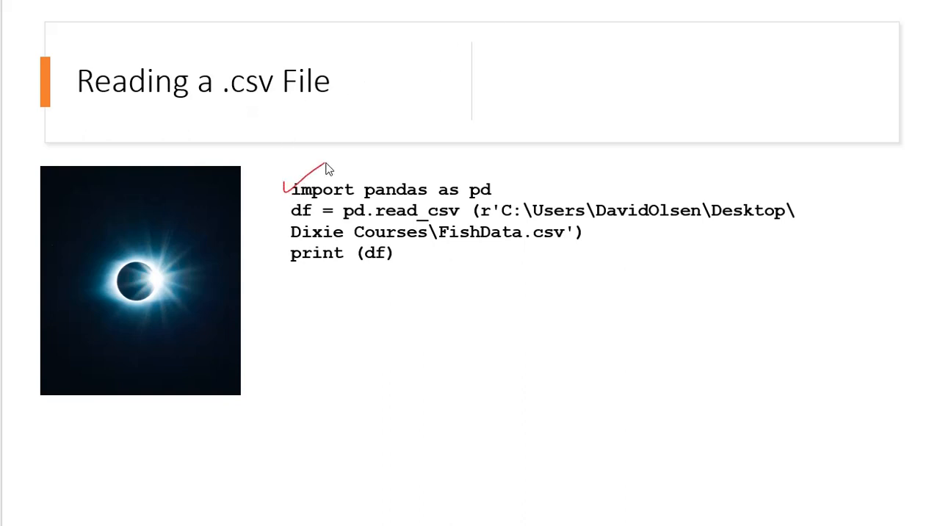
mouse_move(477, 204)
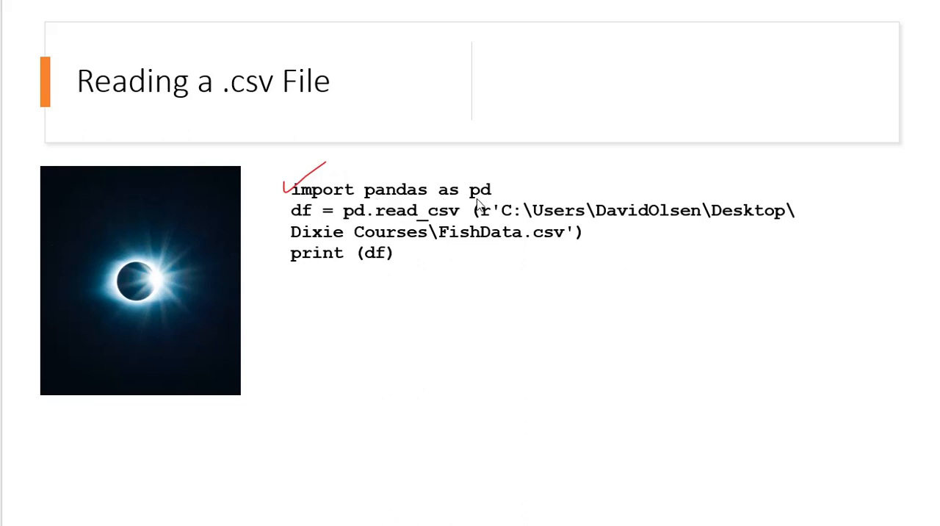
mouse_move(486, 197)
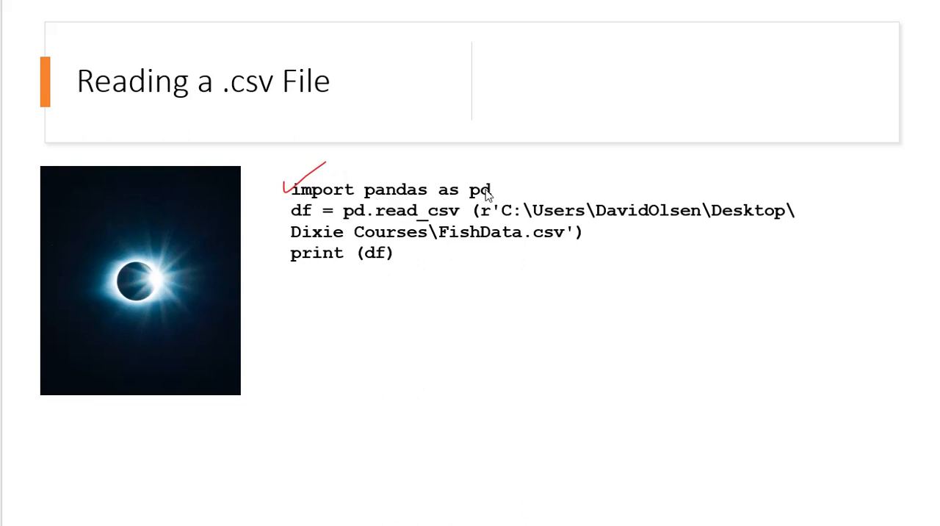
mouse_move(485, 159)
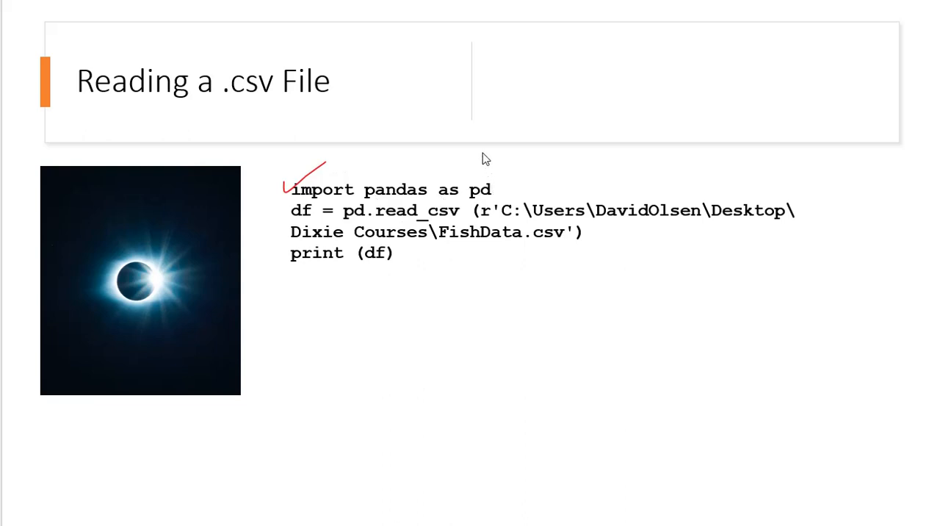
mouse_move(316, 222)
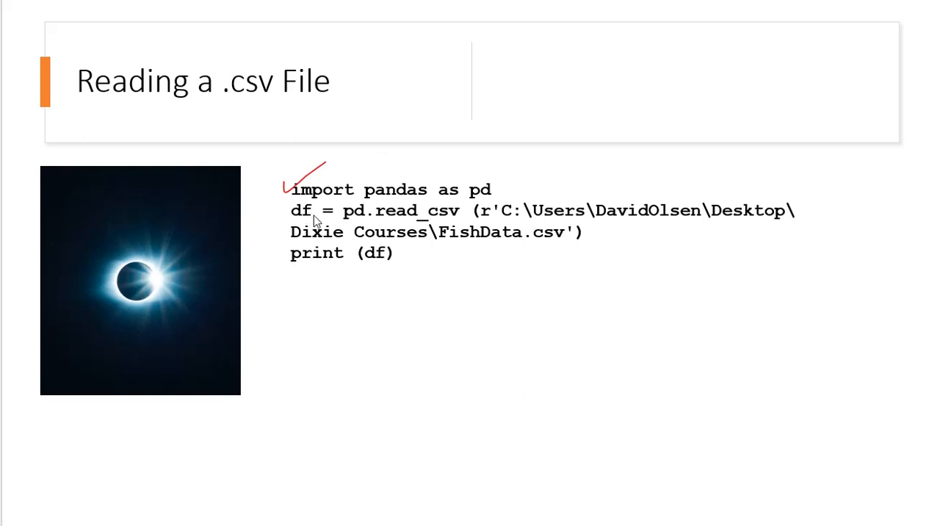
mouse_move(358, 227)
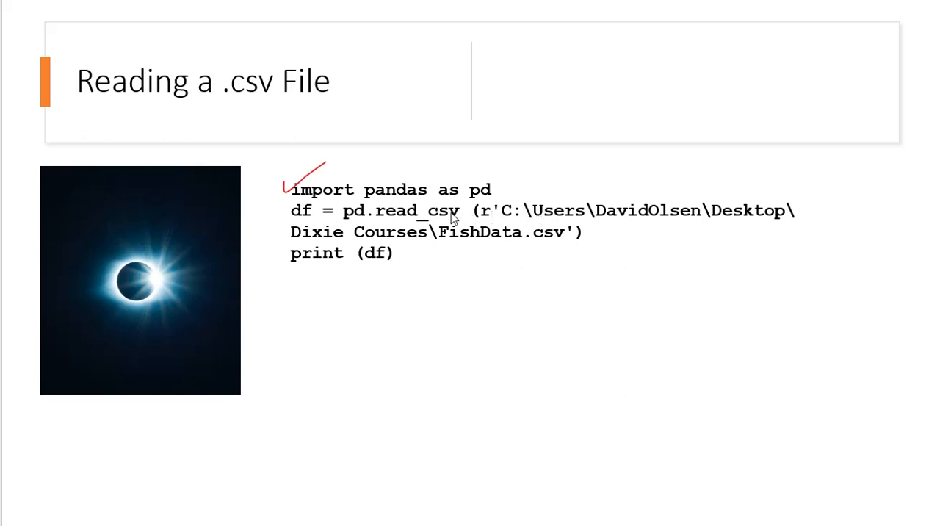
mouse_move(445, 253)
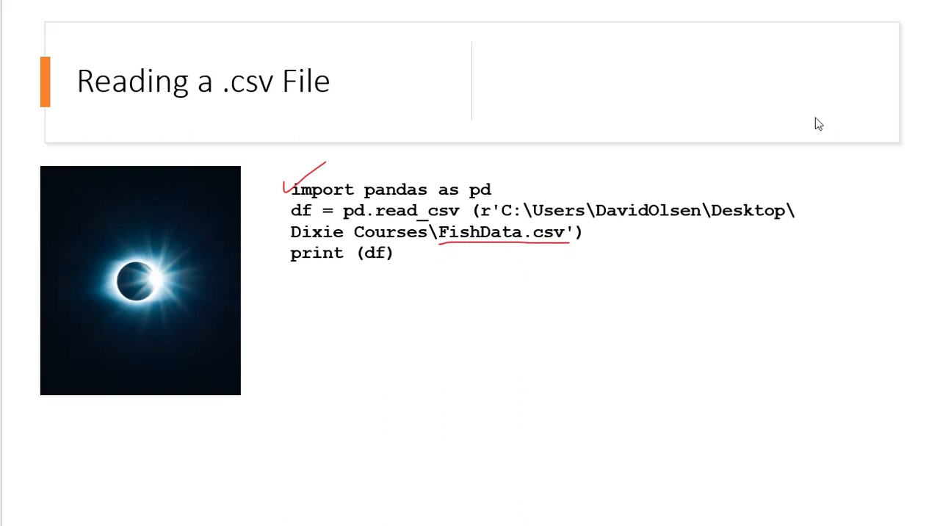
mouse_move(428, 284)
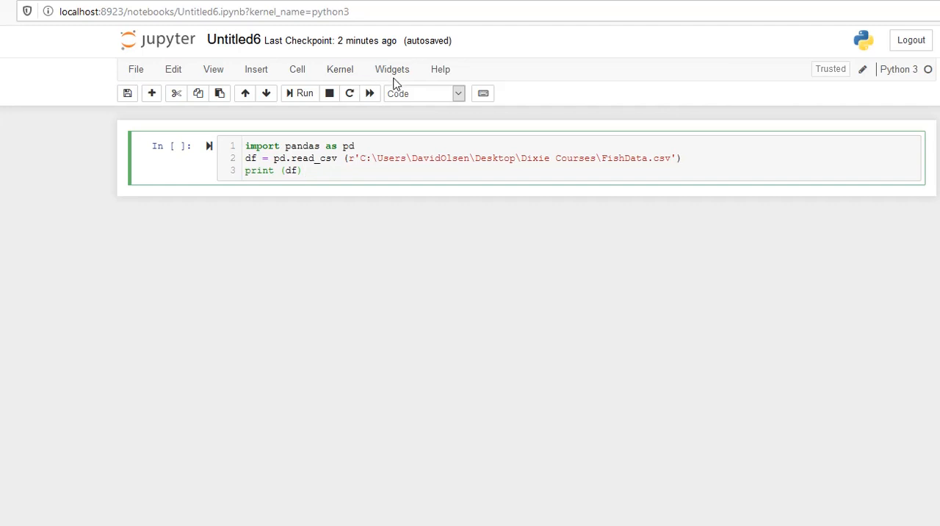
Step: Run the FishData.csv cell and highlight the CrossLencm and DiagWidcm column headers
click(300, 93)
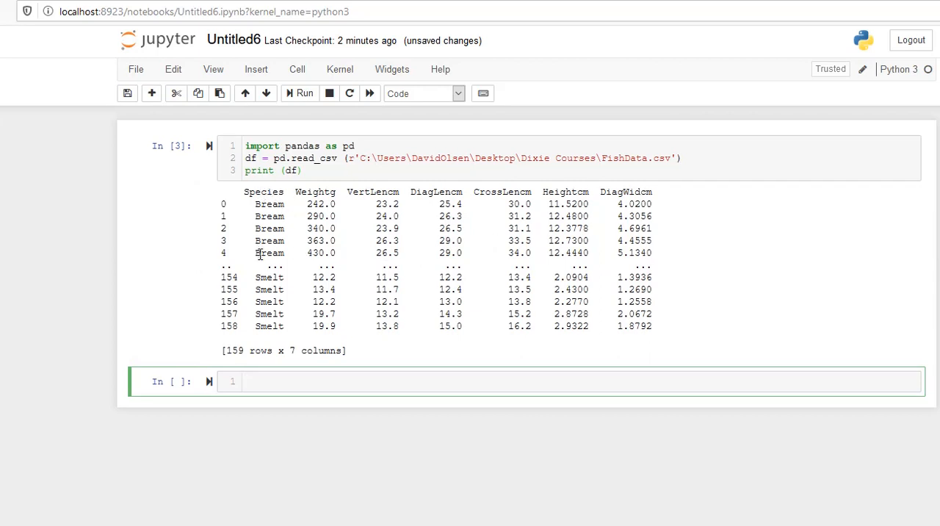
mouse_move(364, 192)
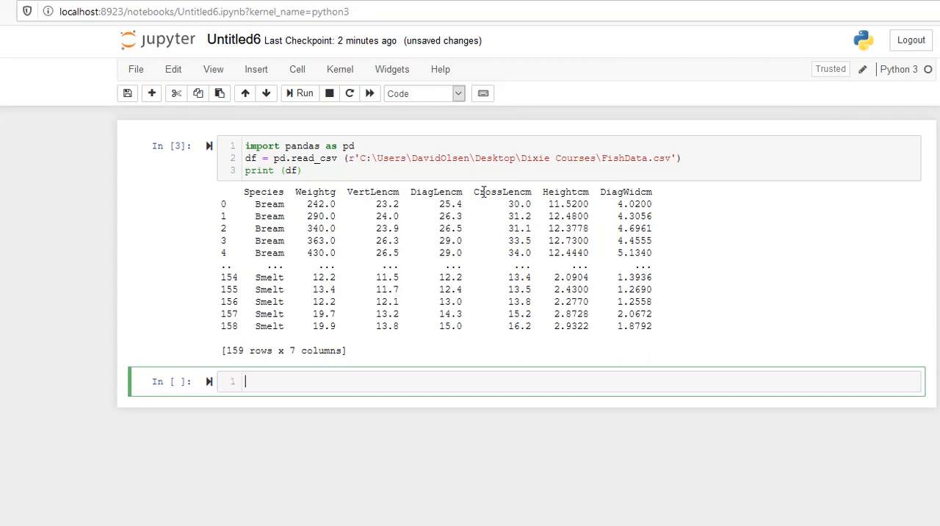
double_click(502, 192)
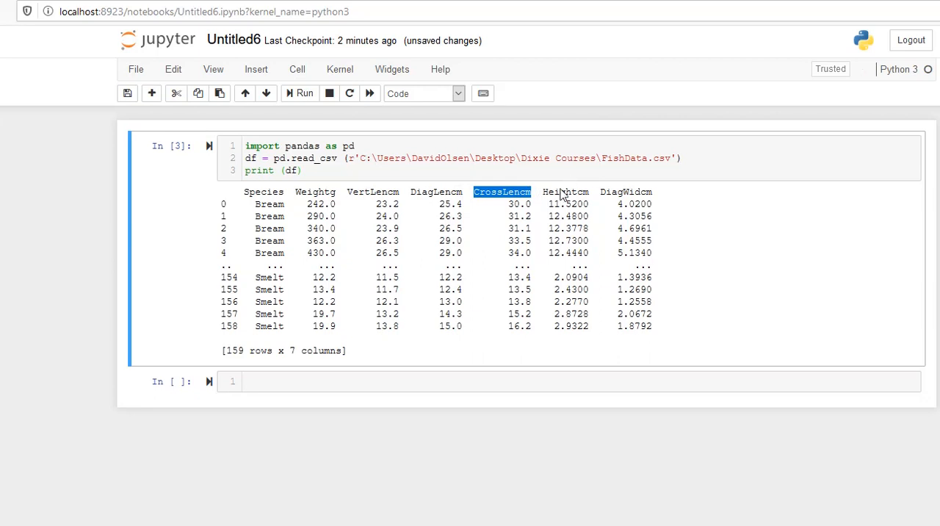
double_click(565, 192)
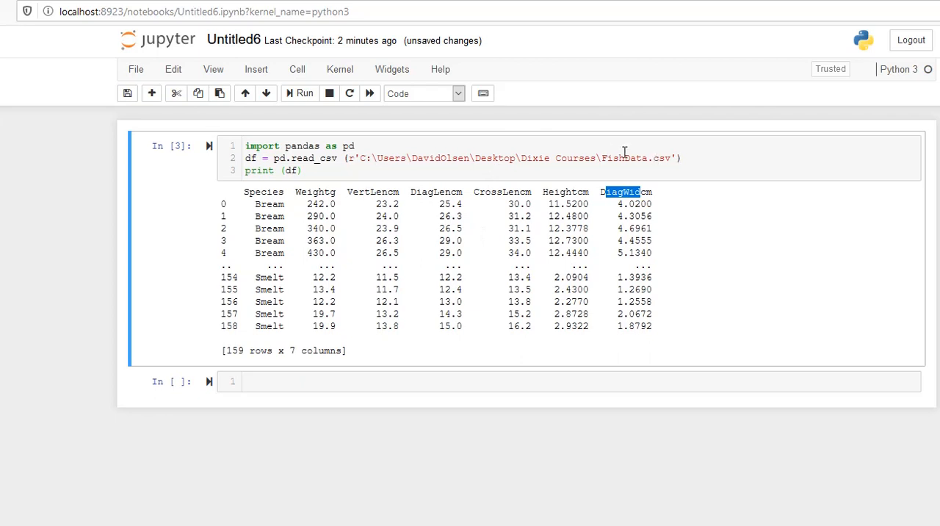
mouse_move(340, 255)
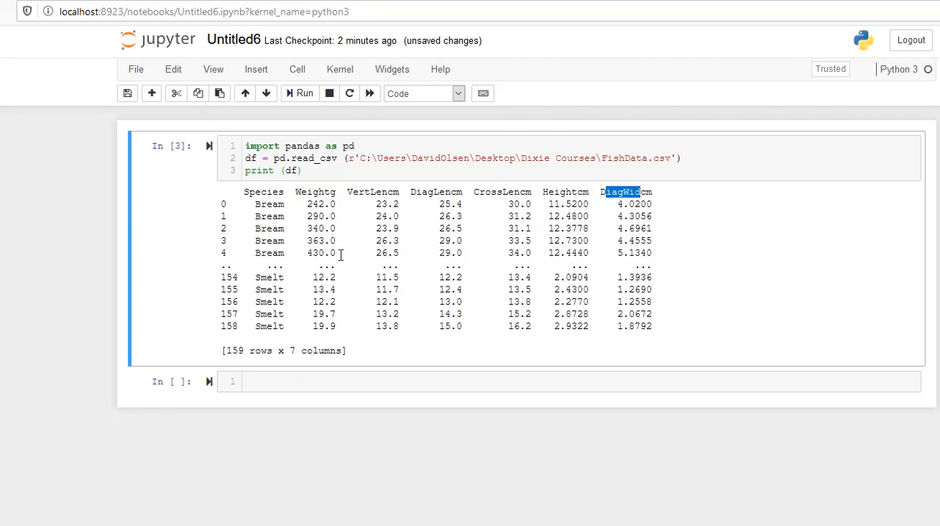
mouse_move(532, 132)
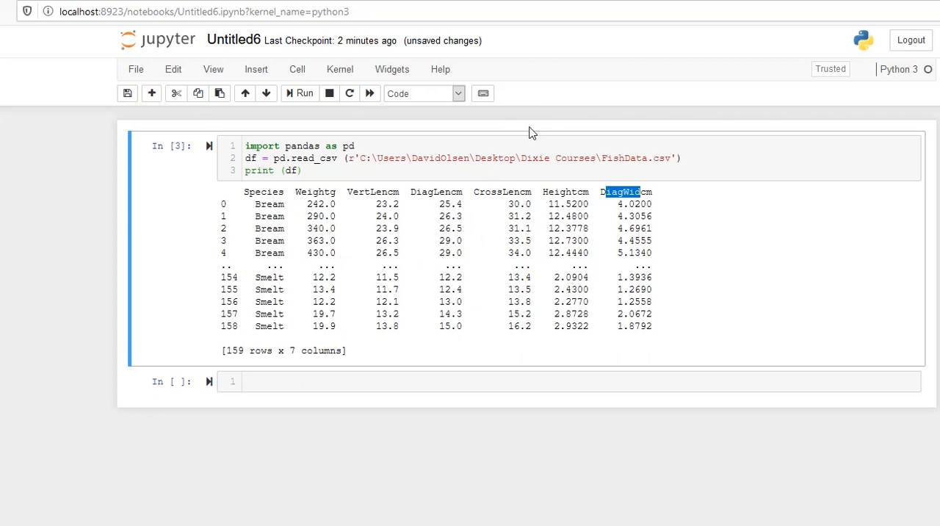
click(910, 158)
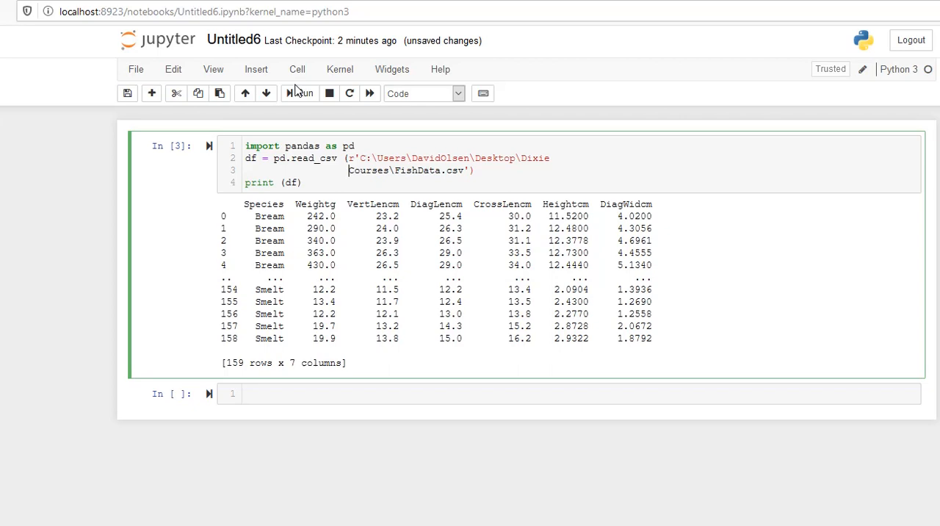
Step: Run the cell with the path split before 'Courses' to show the EOL SyntaxError
click(299, 94)
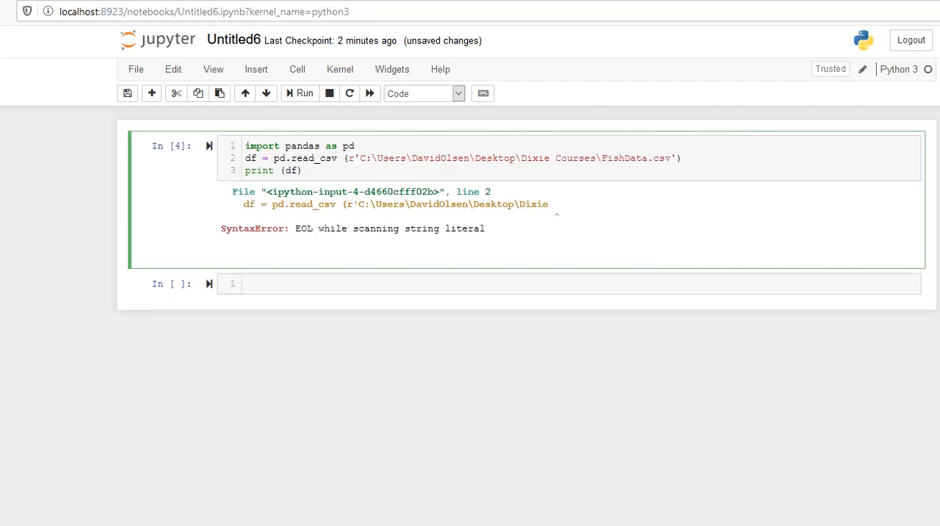
click(300, 93)
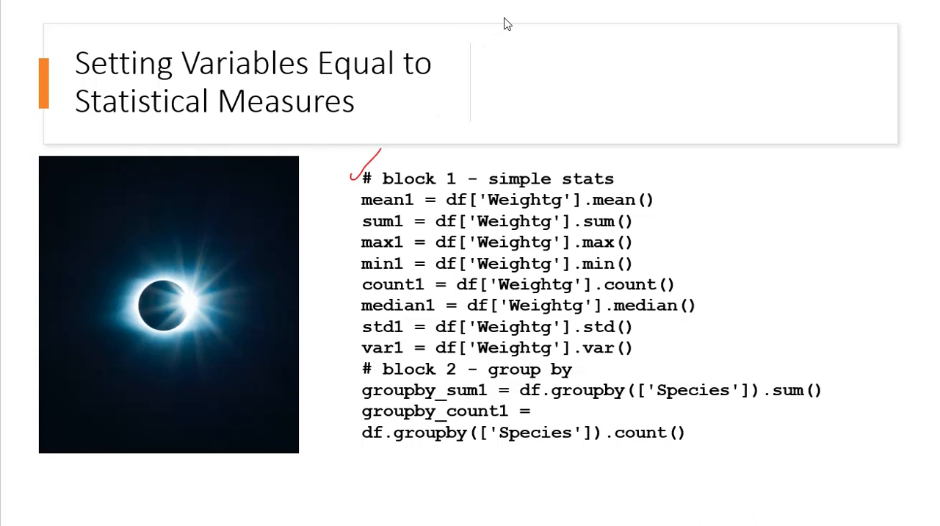
mouse_move(355, 206)
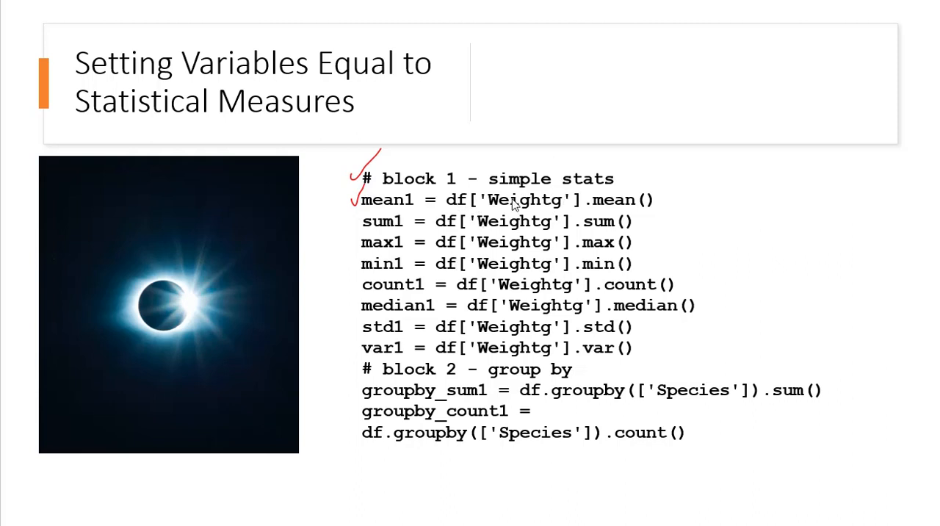
mouse_move(588, 215)
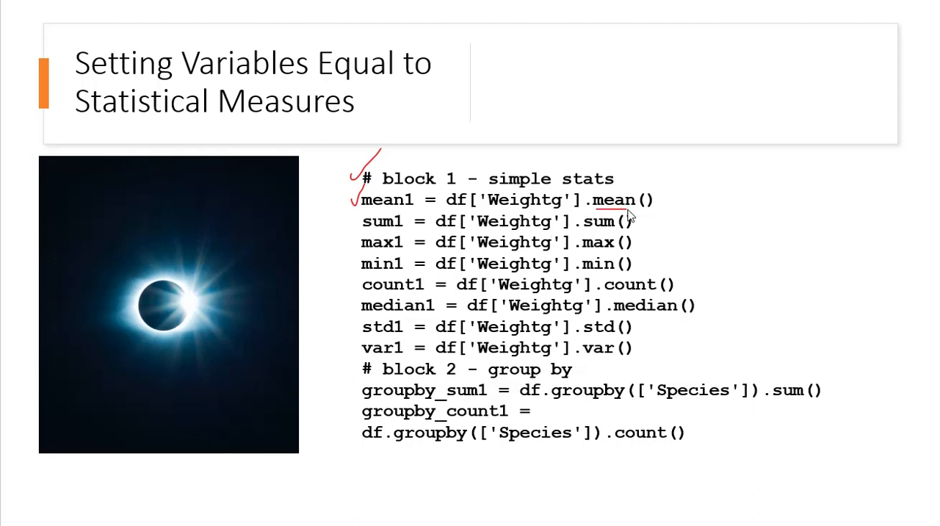
mouse_move(474, 230)
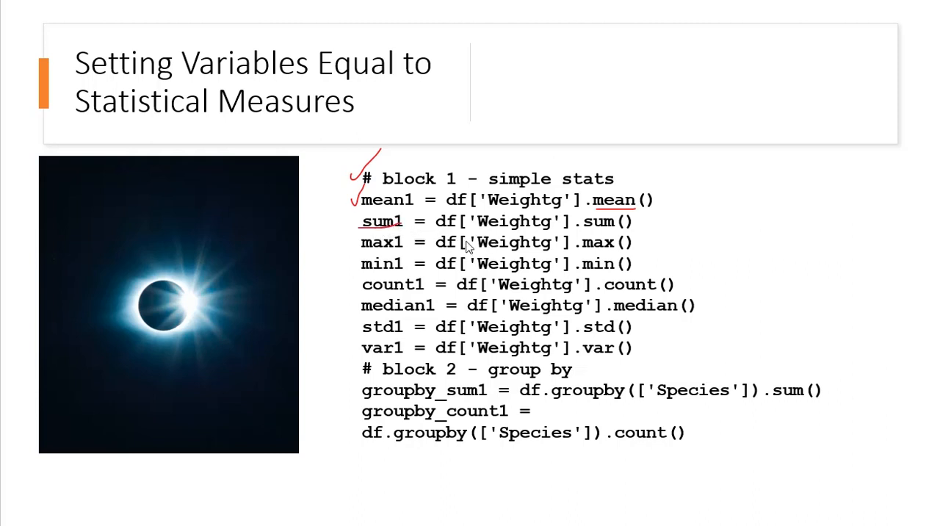
mouse_move(574, 249)
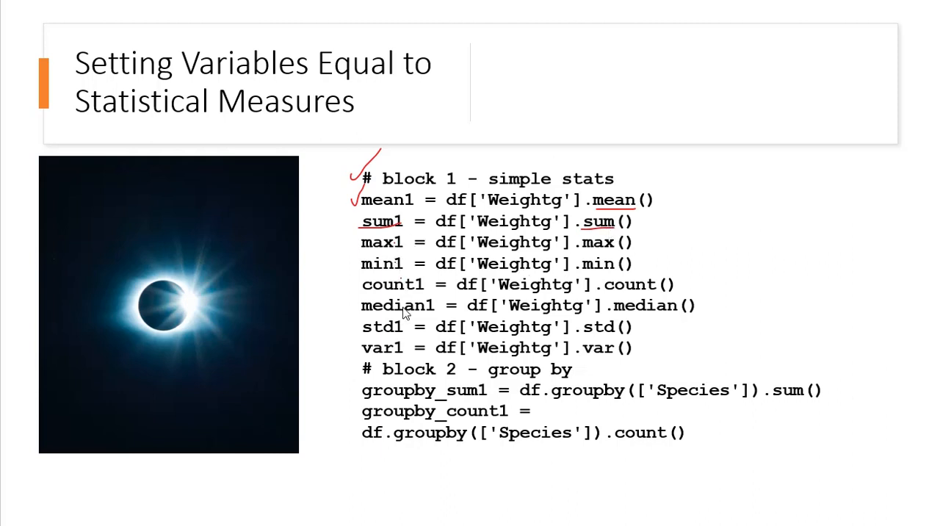
mouse_move(360, 352)
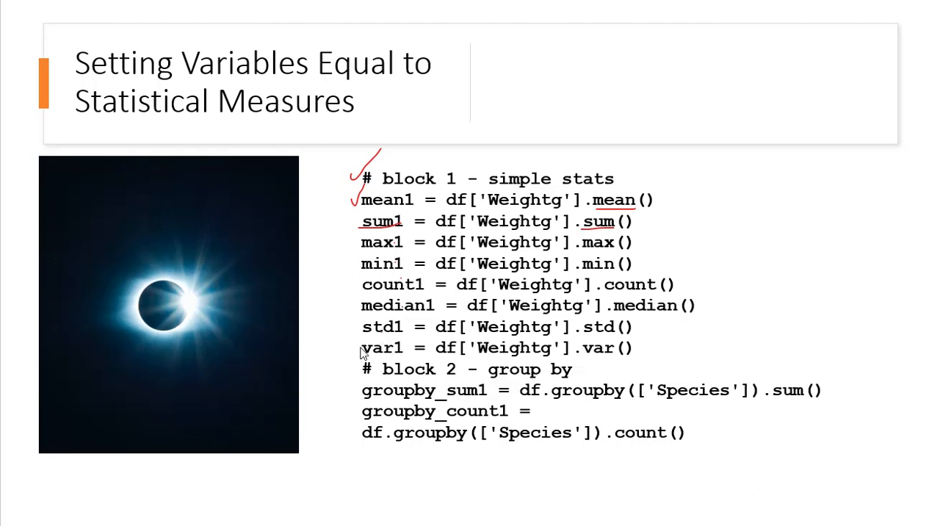
mouse_move(399, 353)
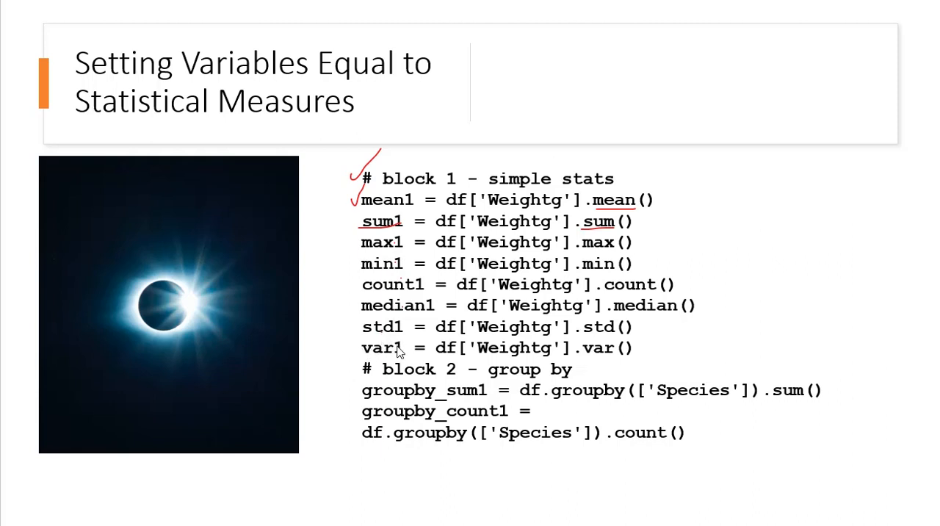
mouse_move(560, 379)
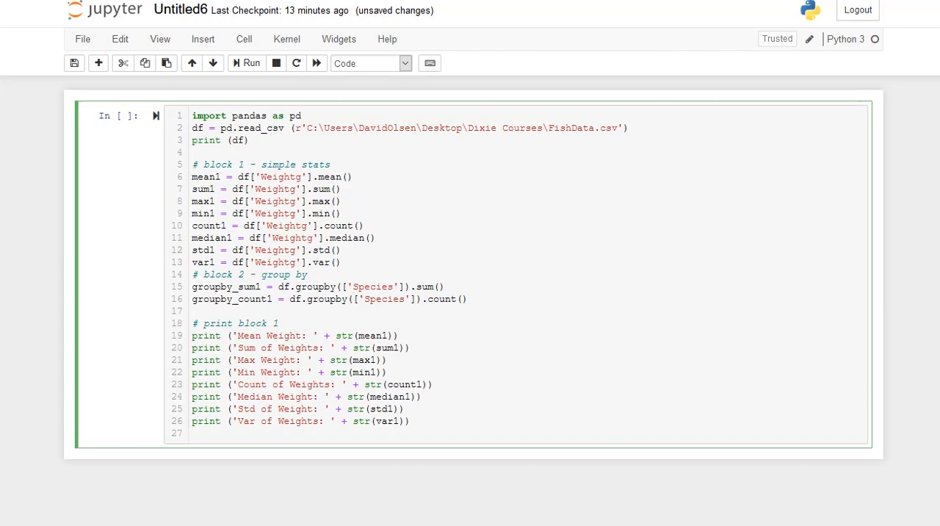
Step: Run the statistics script and highlight the printed Min Weight value of 0.0
click(251, 62)
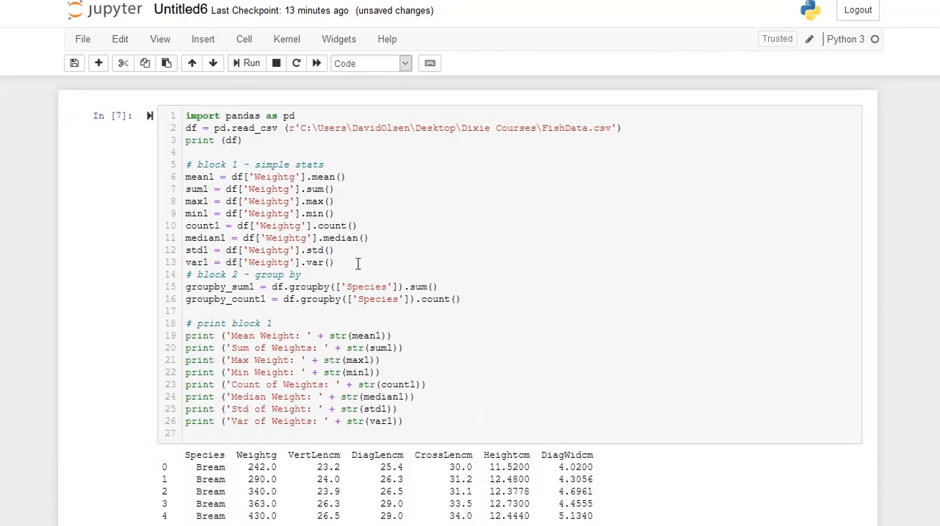
scroll(down, 3)
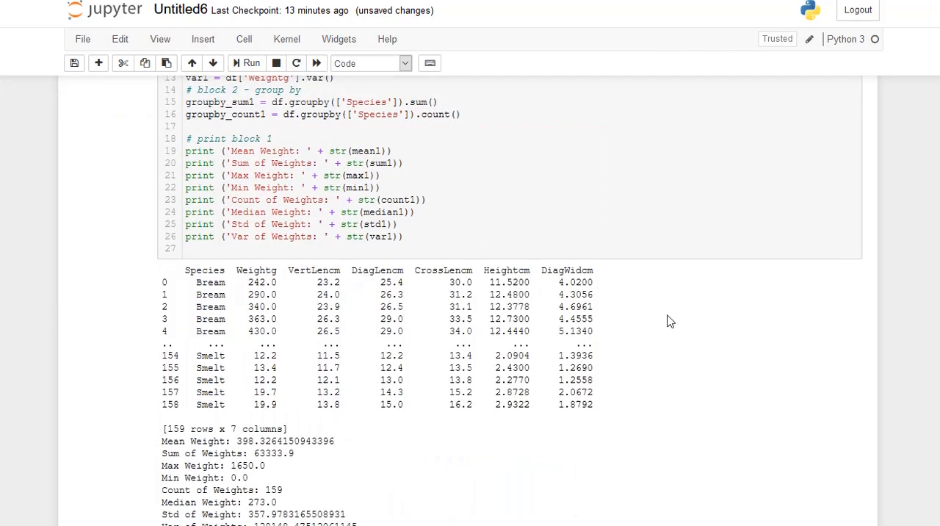
mouse_move(531, 108)
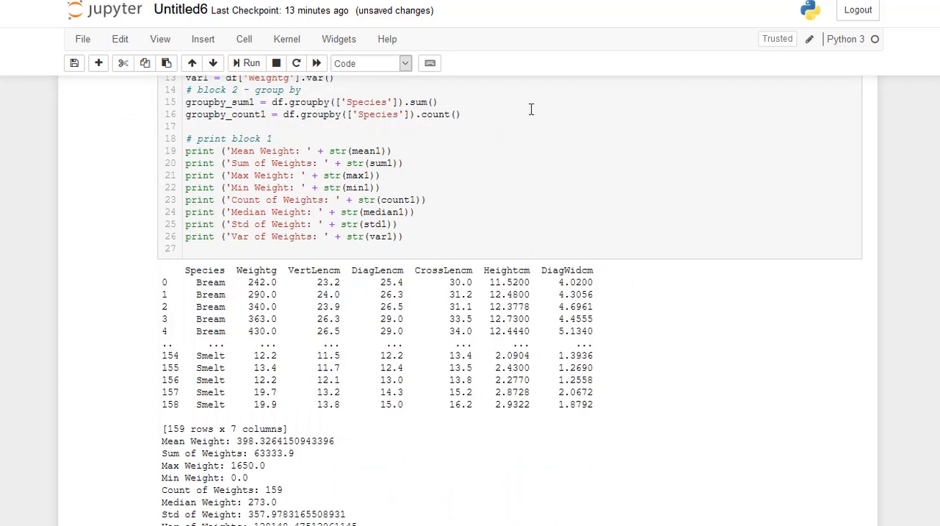
scroll(down, 3)
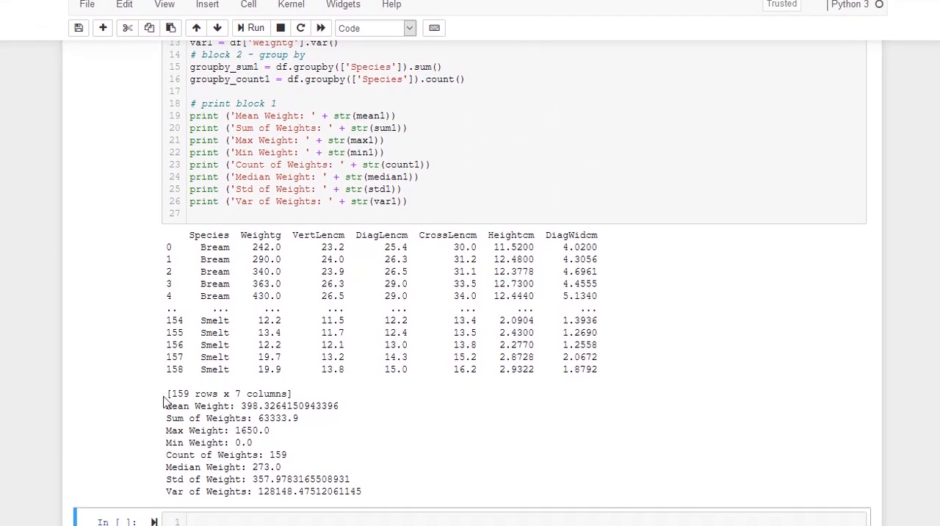
mouse_move(176, 405)
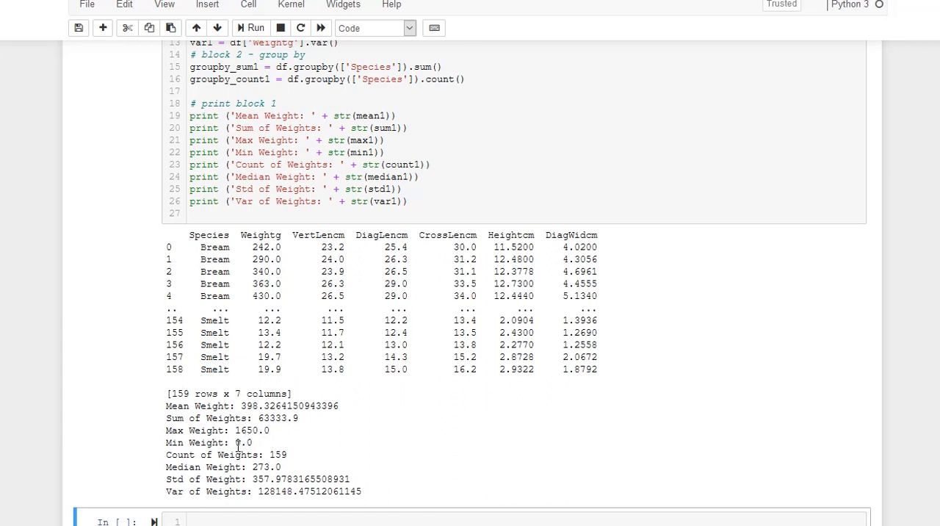
double_click(243, 443)
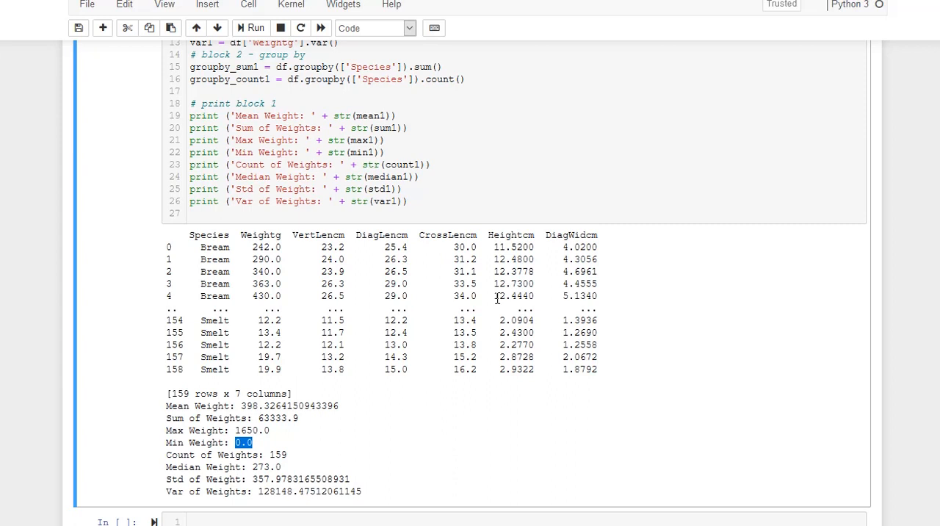
mouse_move(204, 439)
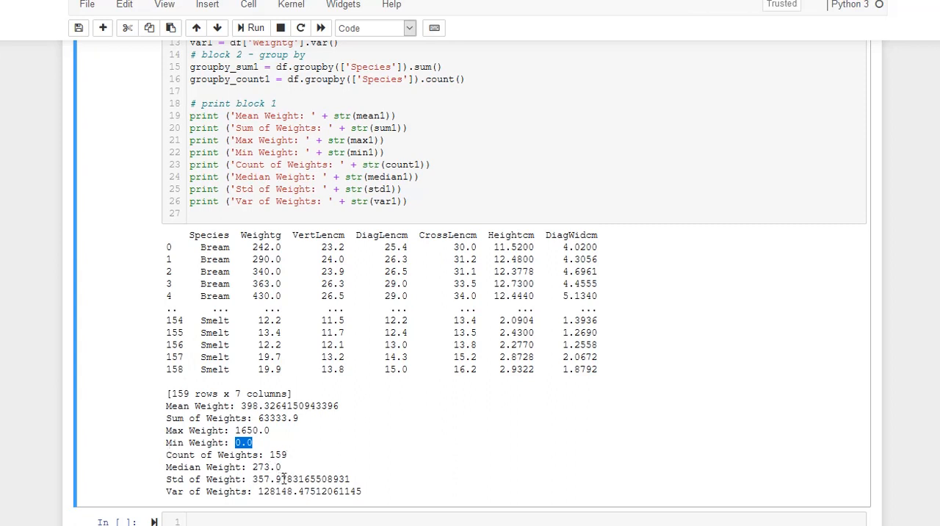
mouse_move(474, 406)
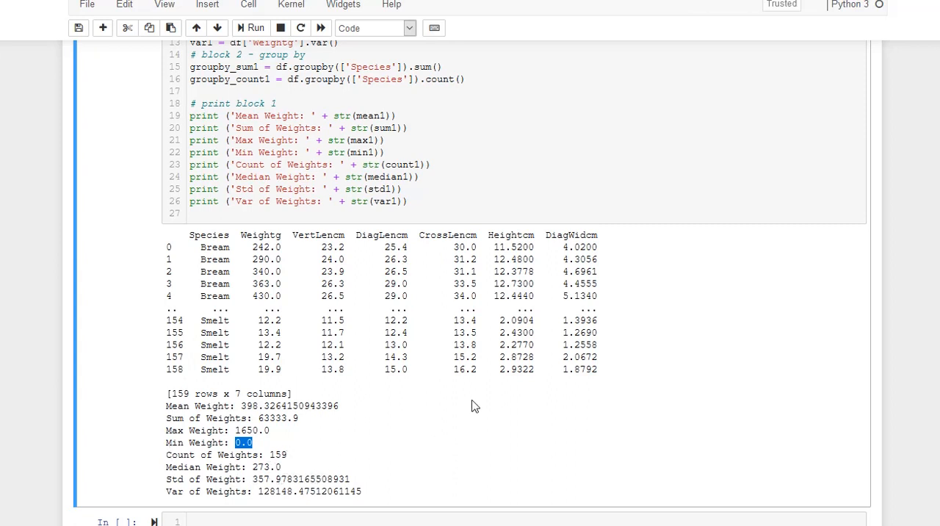